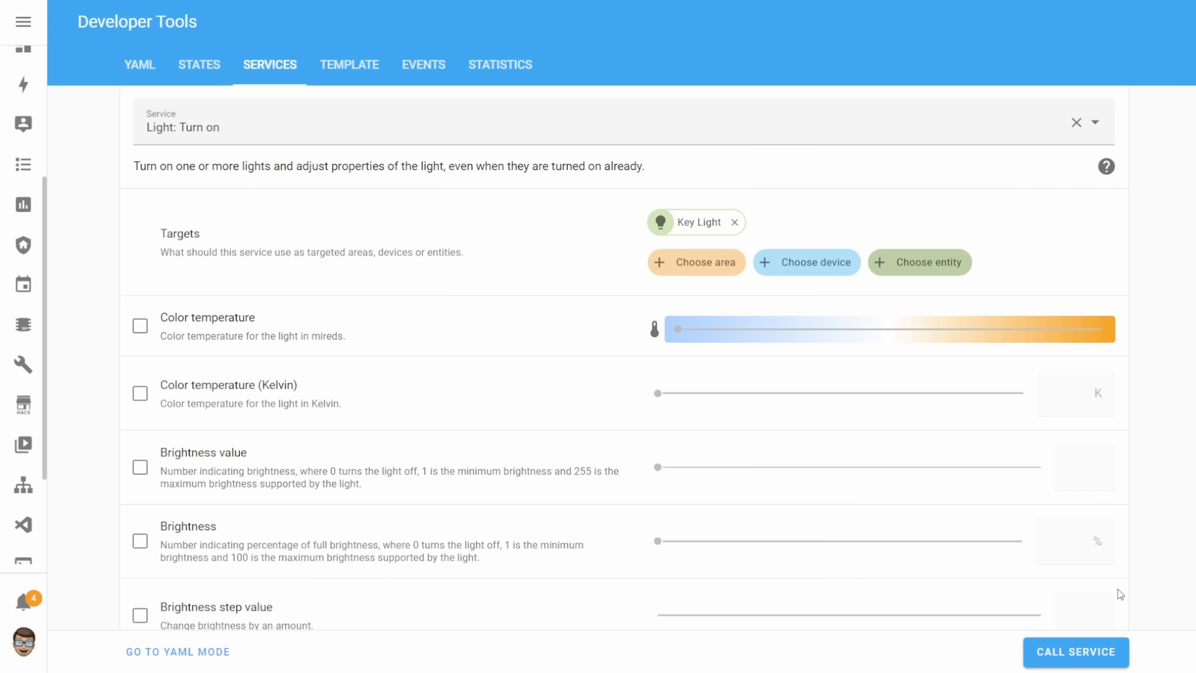
Set up Calendar: List event for the Home assistant updates calendar with a 48-hour duration
left_click(1075, 653)
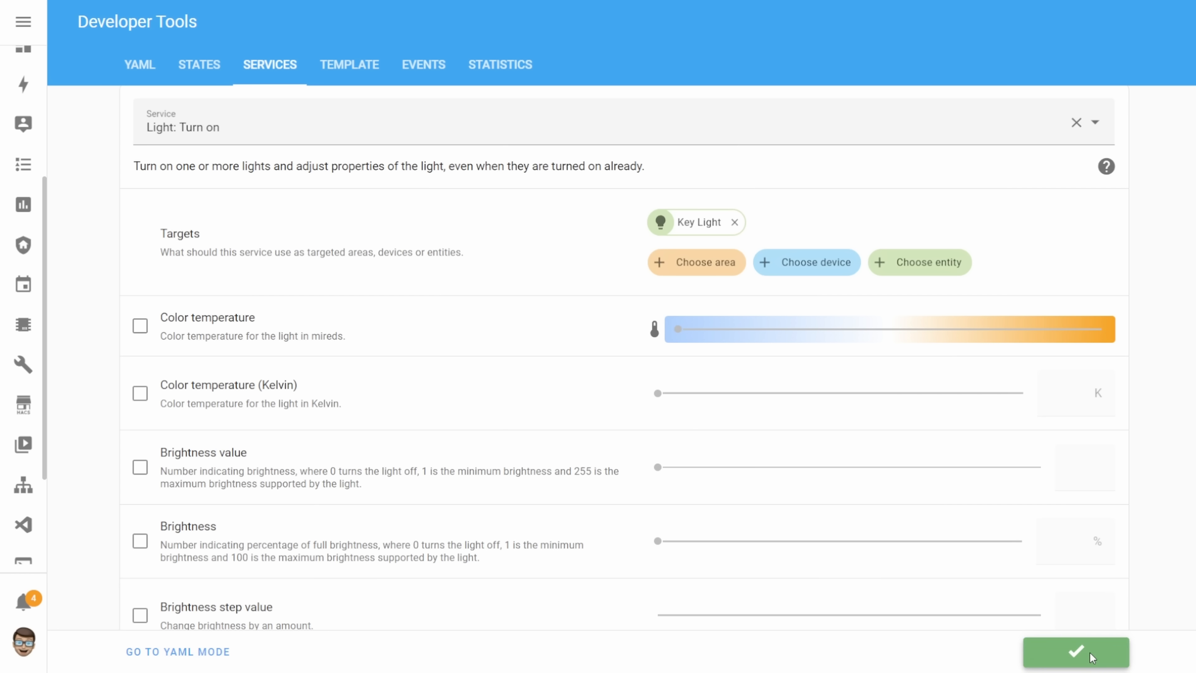
left_click(1076, 651)
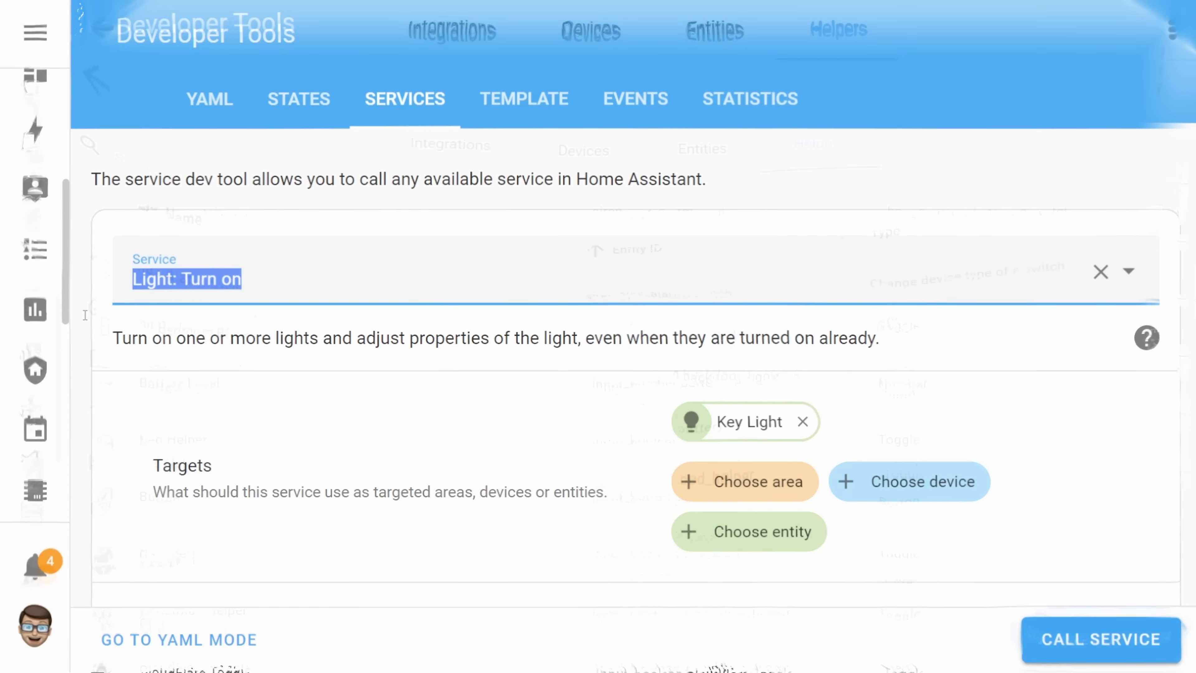
left_click(836, 29)
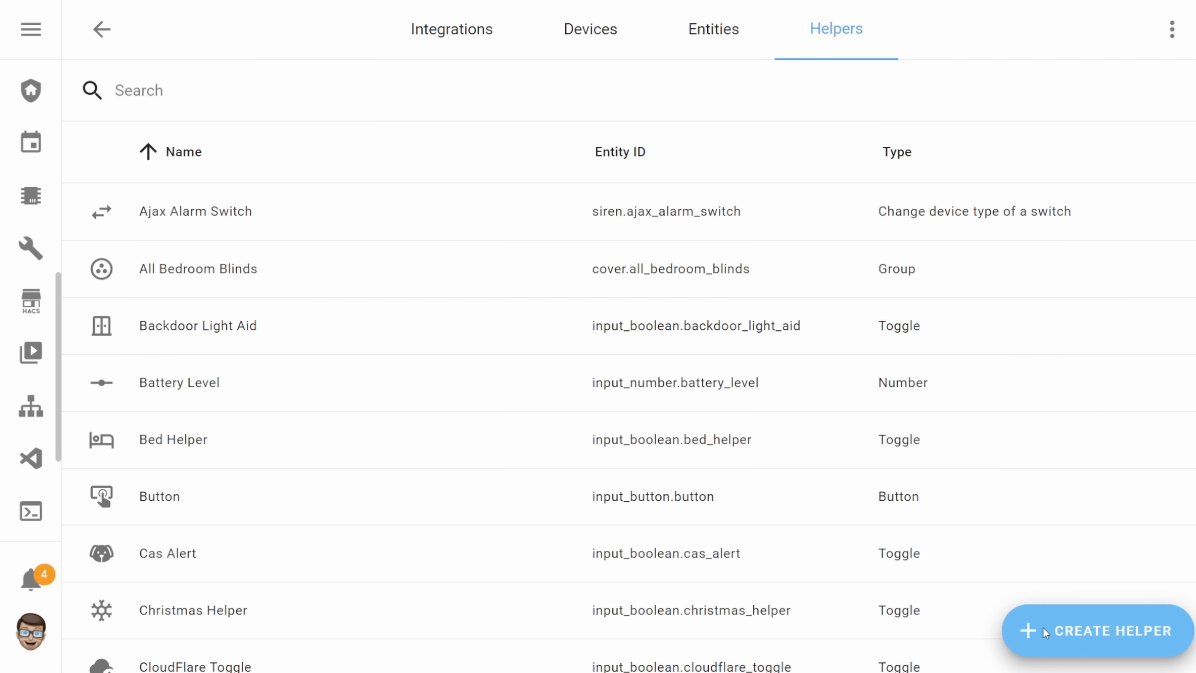
left_click(1096, 631)
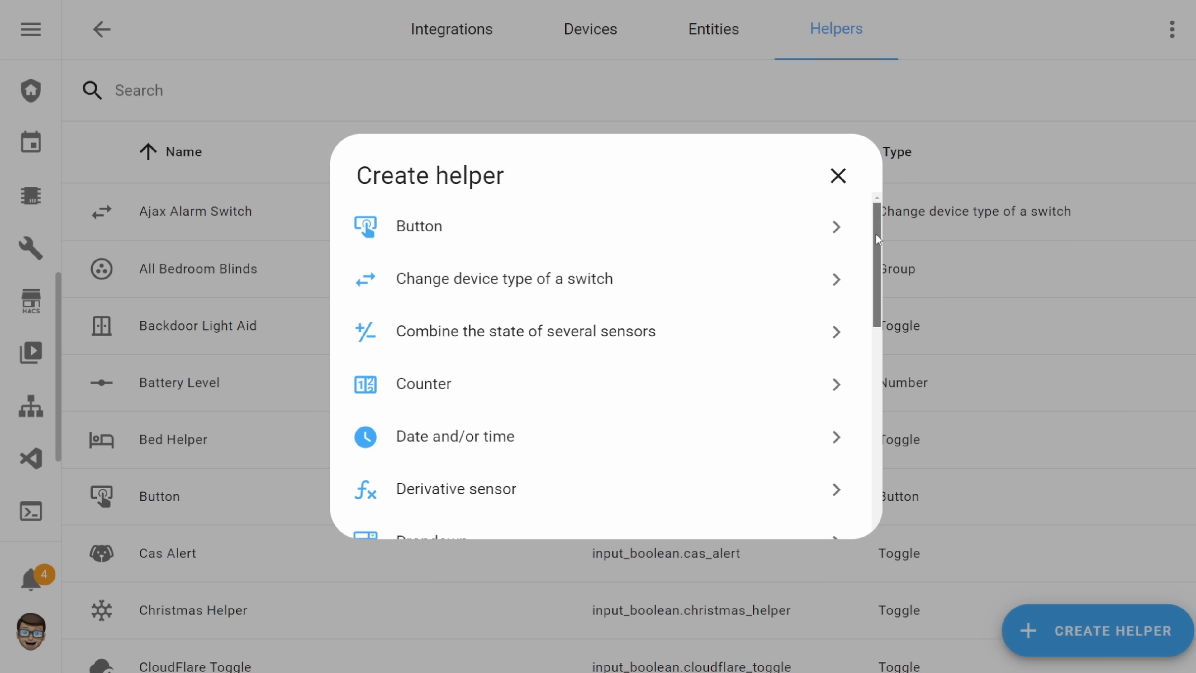
scroll("down", 3)
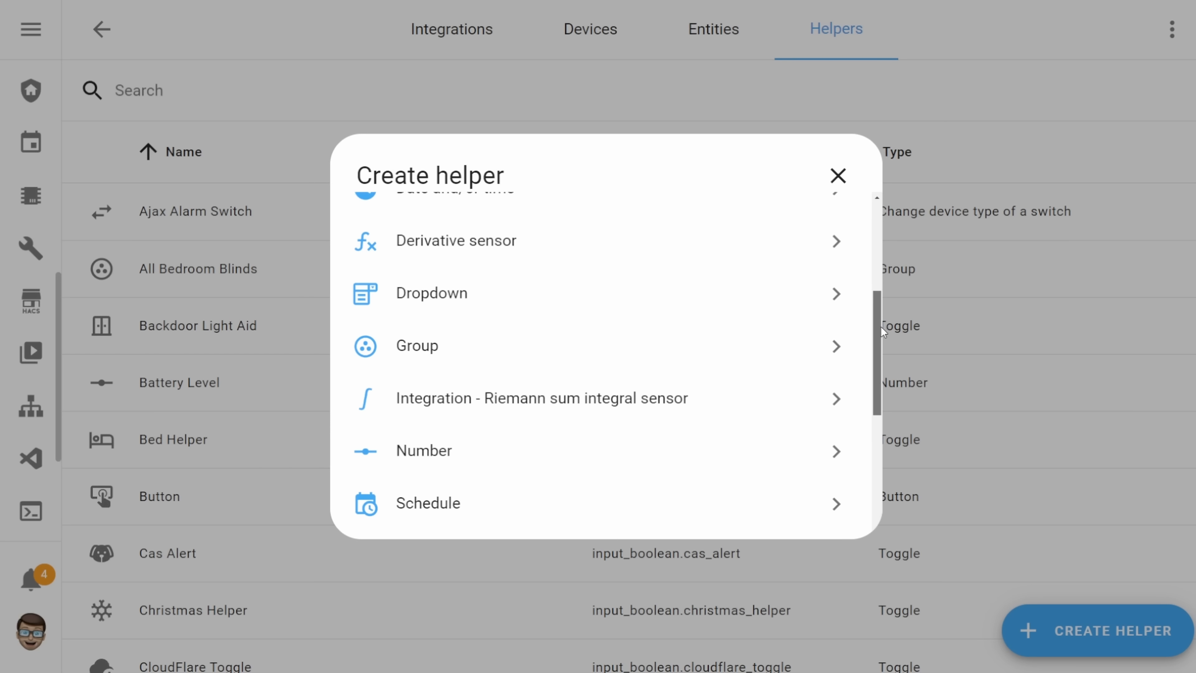
scroll("down", 3)
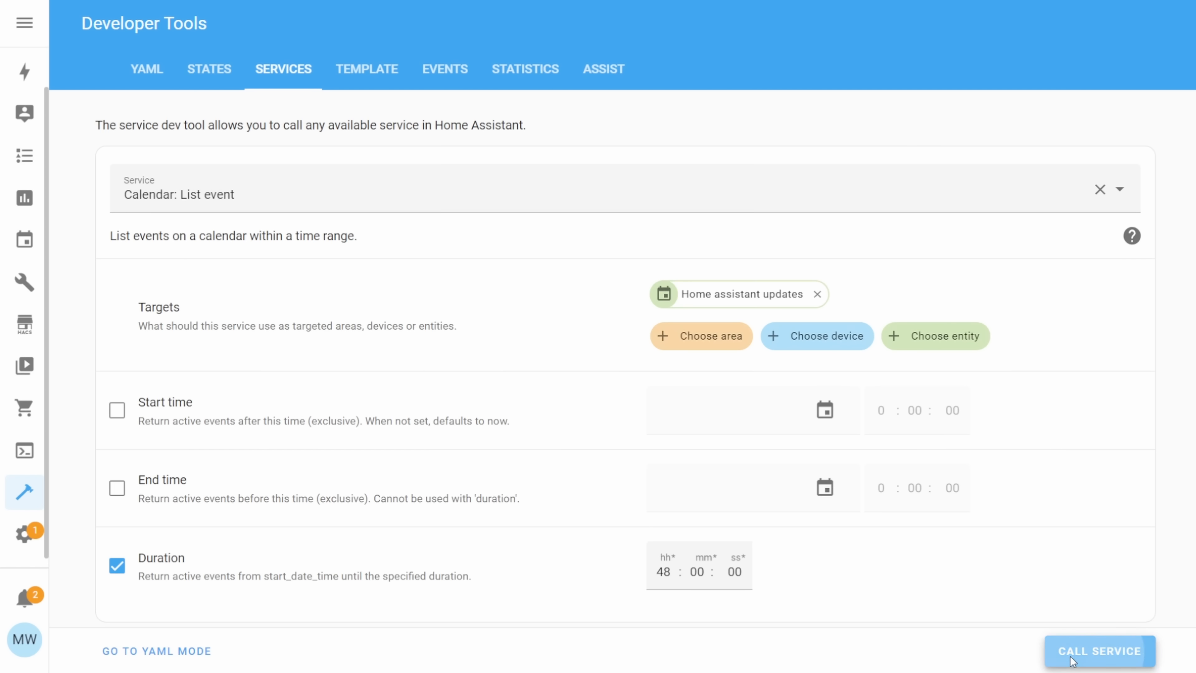
Call the calendar list-events service and review the returned events response
left_click(1098, 650)
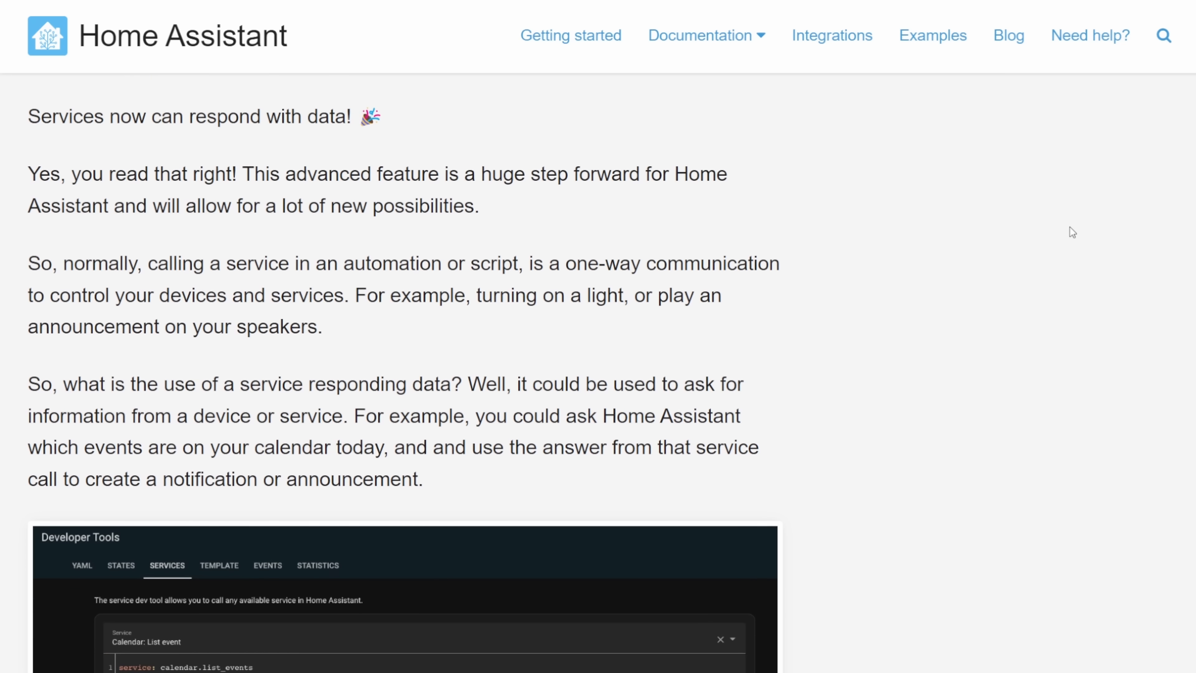
scroll("down", 3)
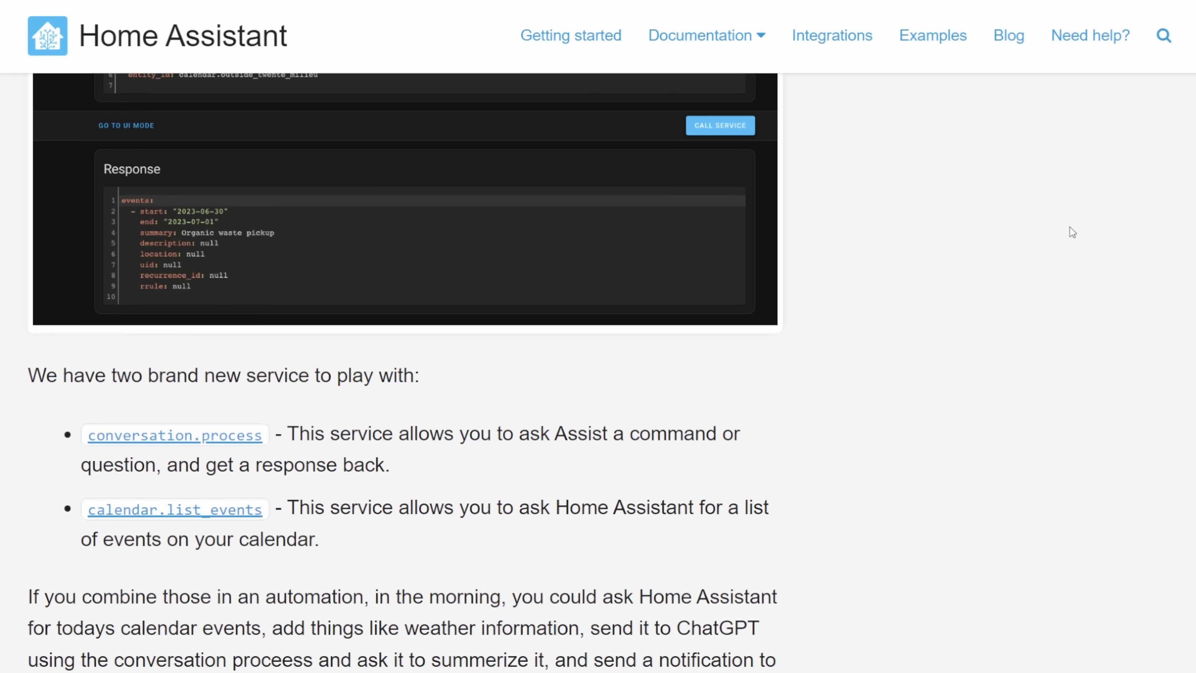
scroll("down", 3)
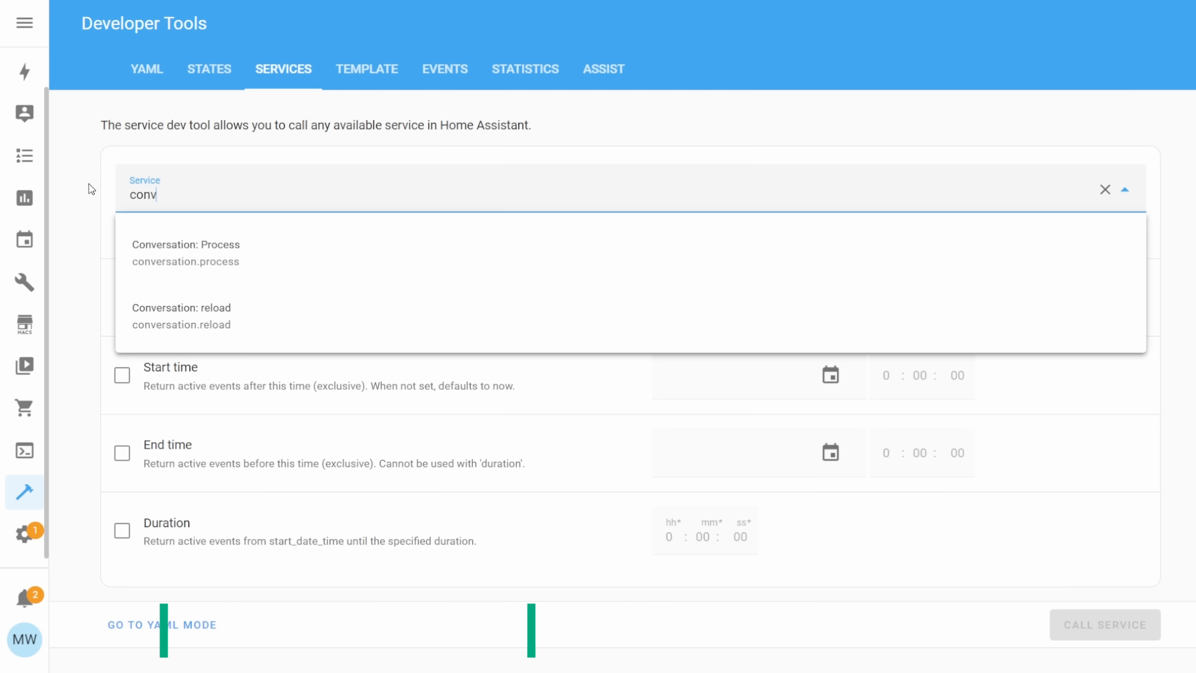
Search the Service field for conversation services, then reach the blueprint link in the release notes
type("ers")
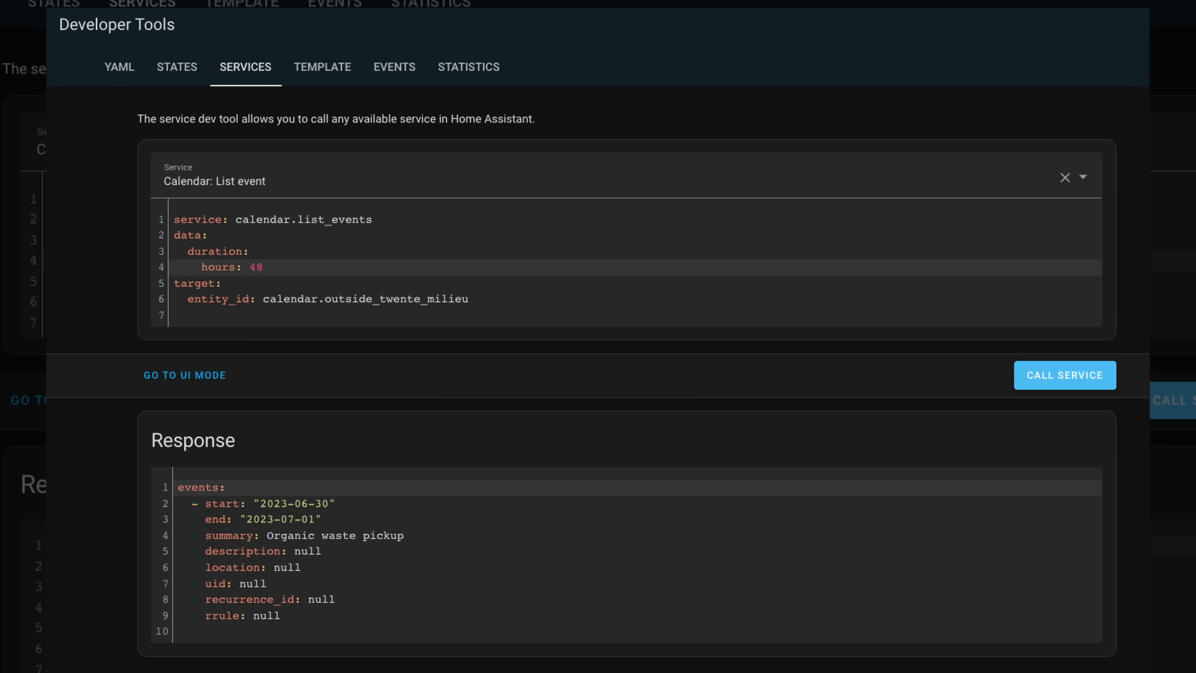
type("con")
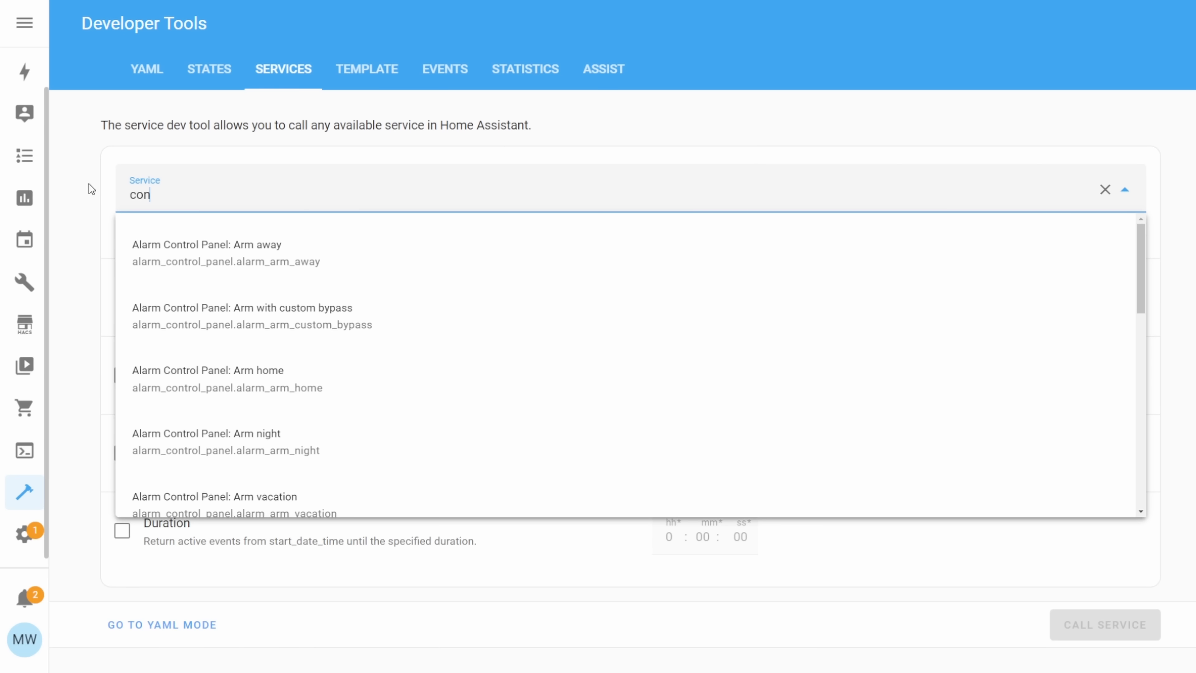
type("vers")
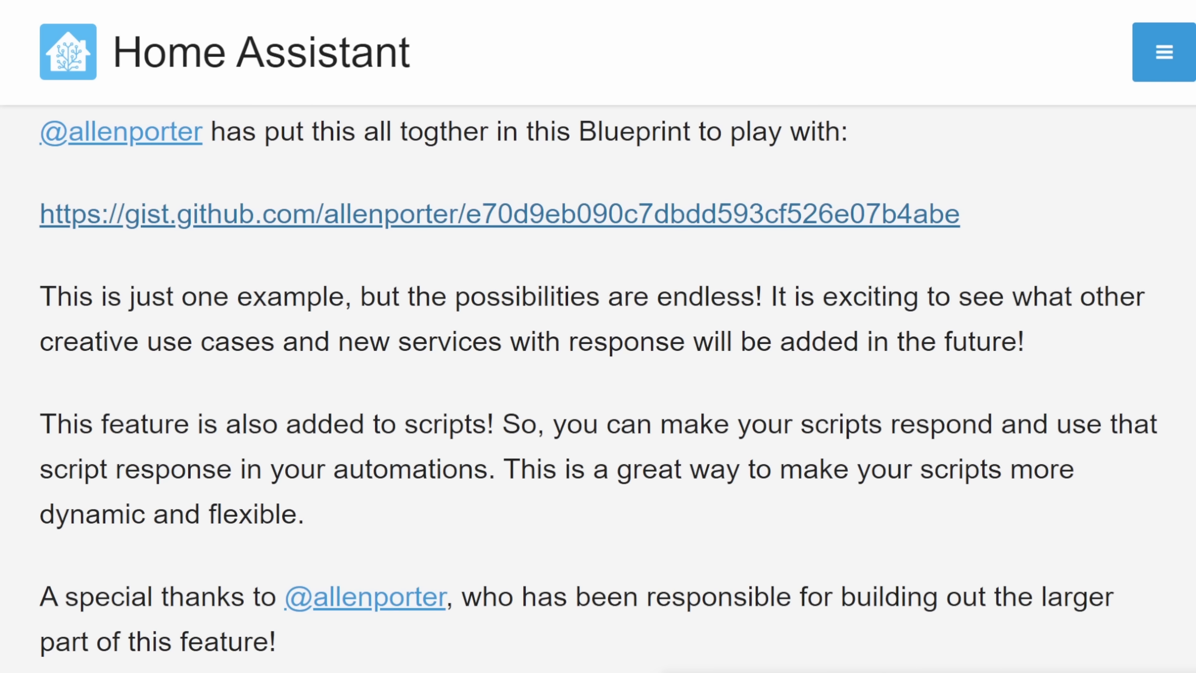
View the notify_agent_agenda.yaml blueprint gist, reading its inputs, prompt and trigger
left_click(498, 213)
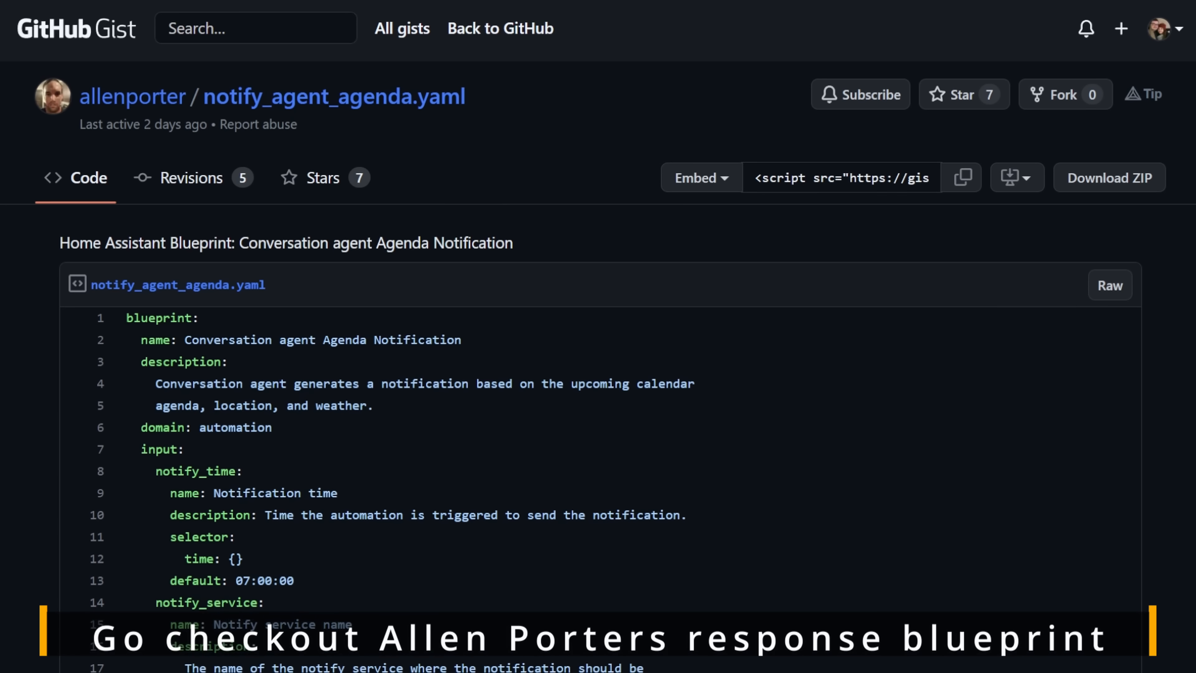
scroll("down", 3)
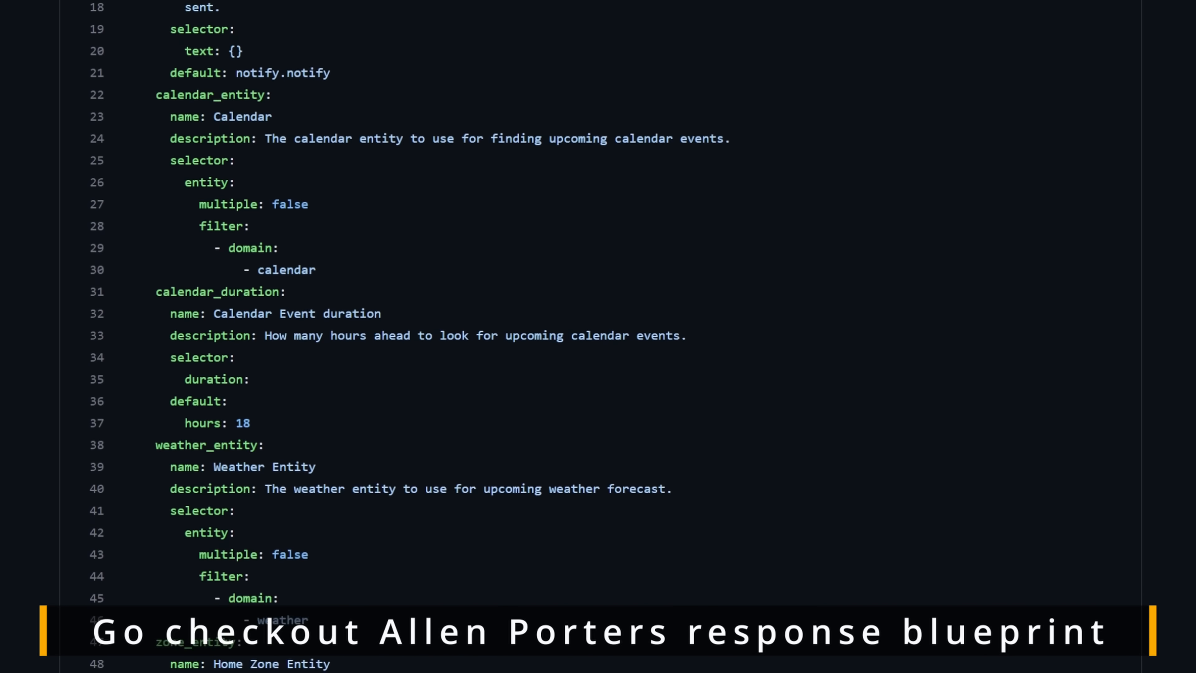
scroll("down", 3)
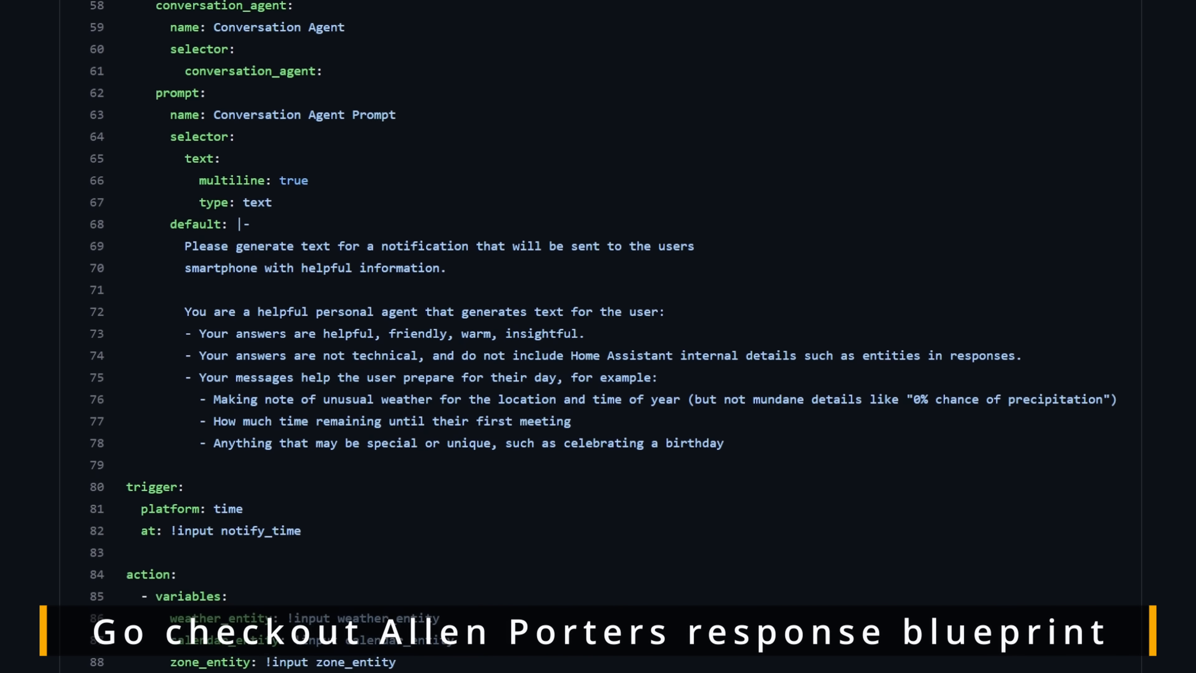
scroll("down", 3)
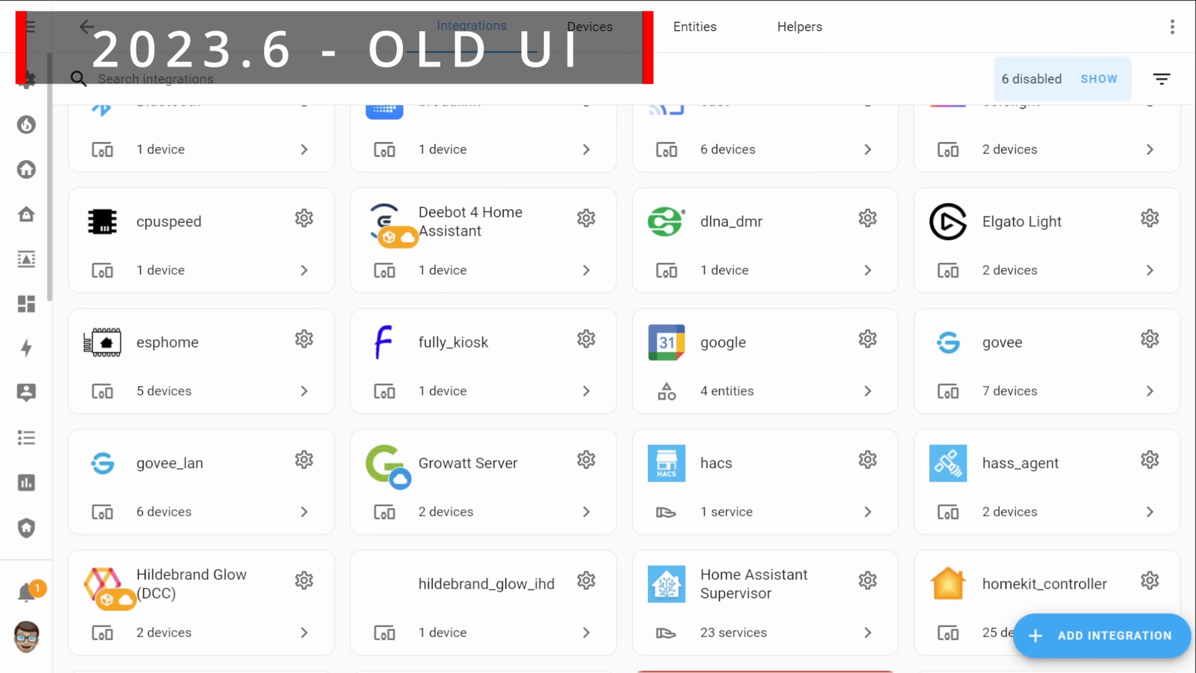
Scroll the 2023.6 Integrations page and compare it with the redesigned layout
scroll("down", 3)
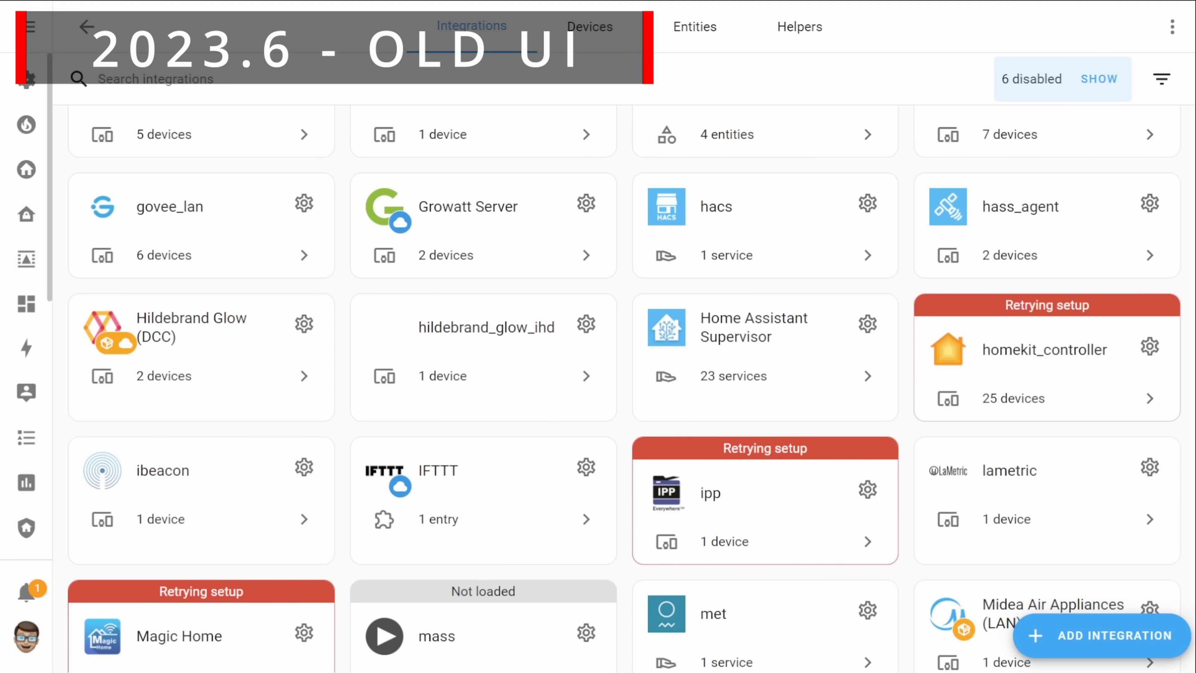
scroll("down", 3)
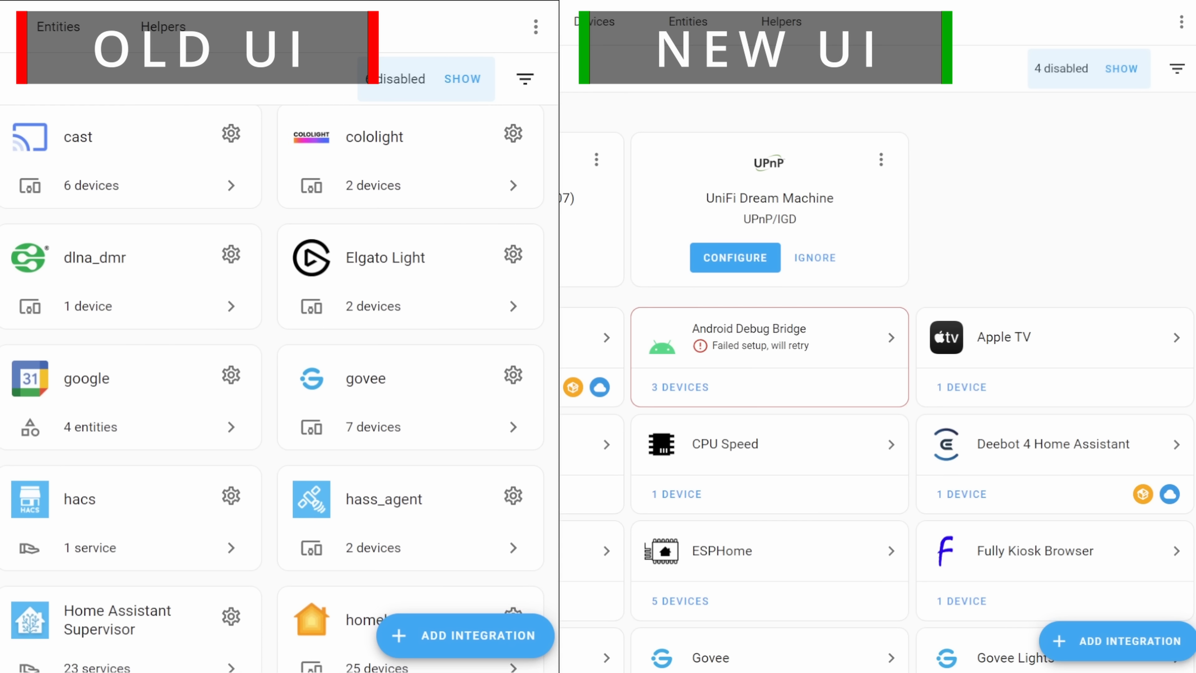
scroll("down", 3)
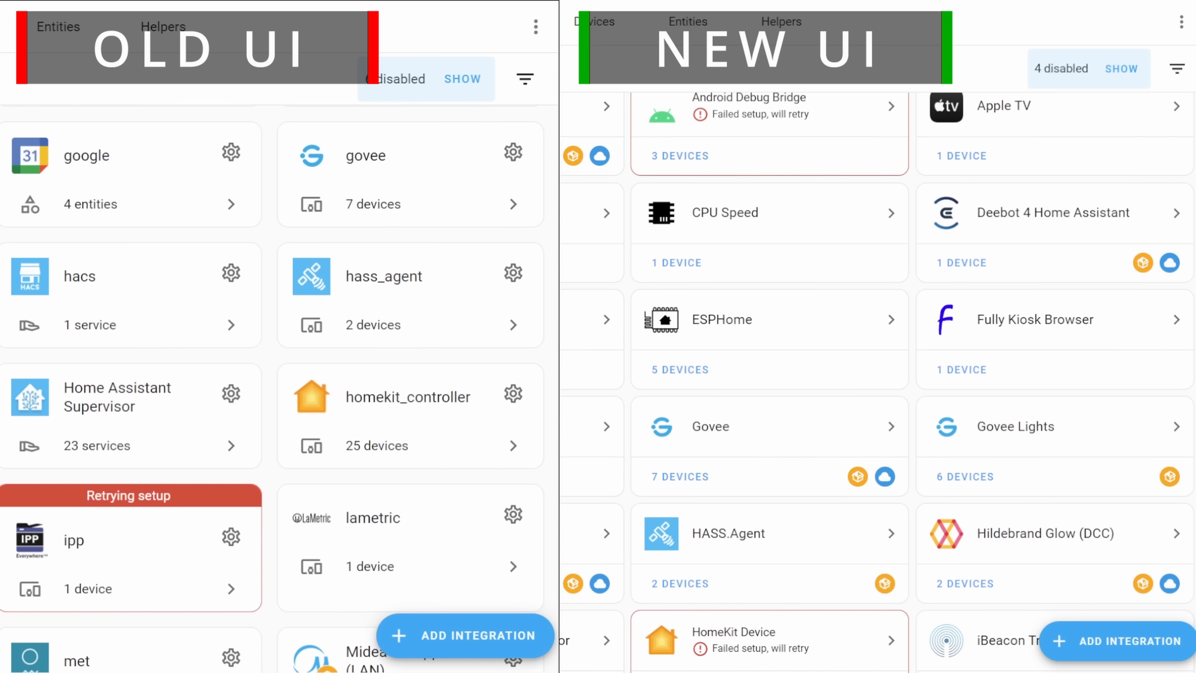
scroll("down", 3)
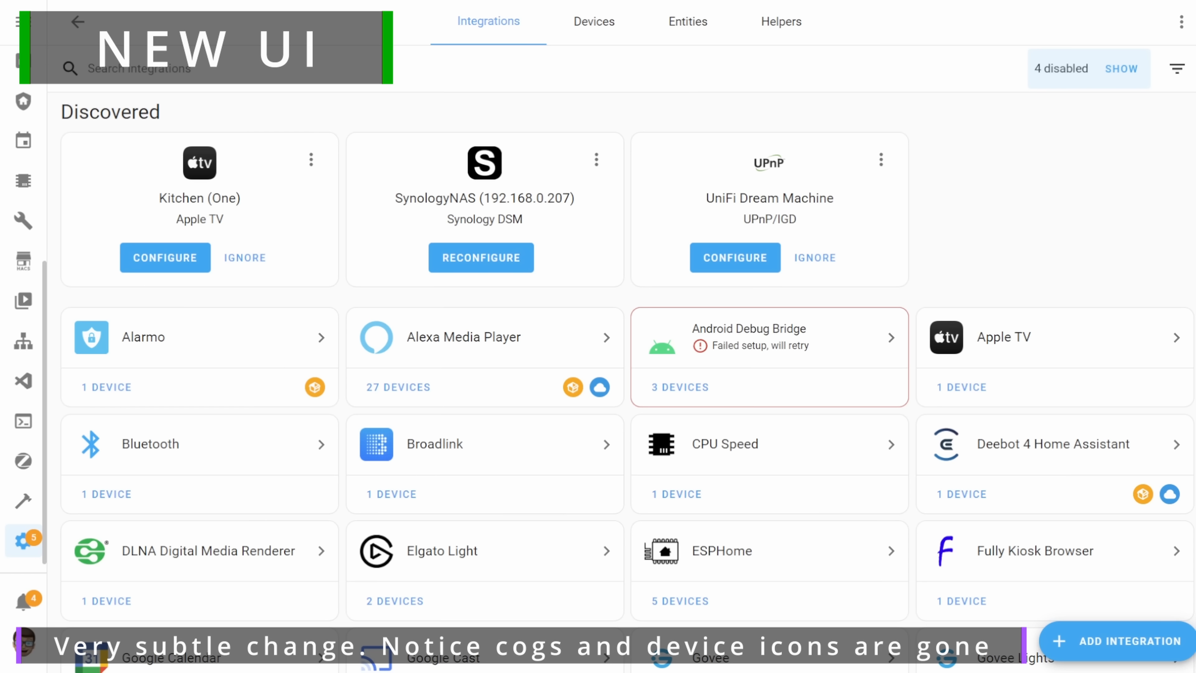
scroll("down", 3)
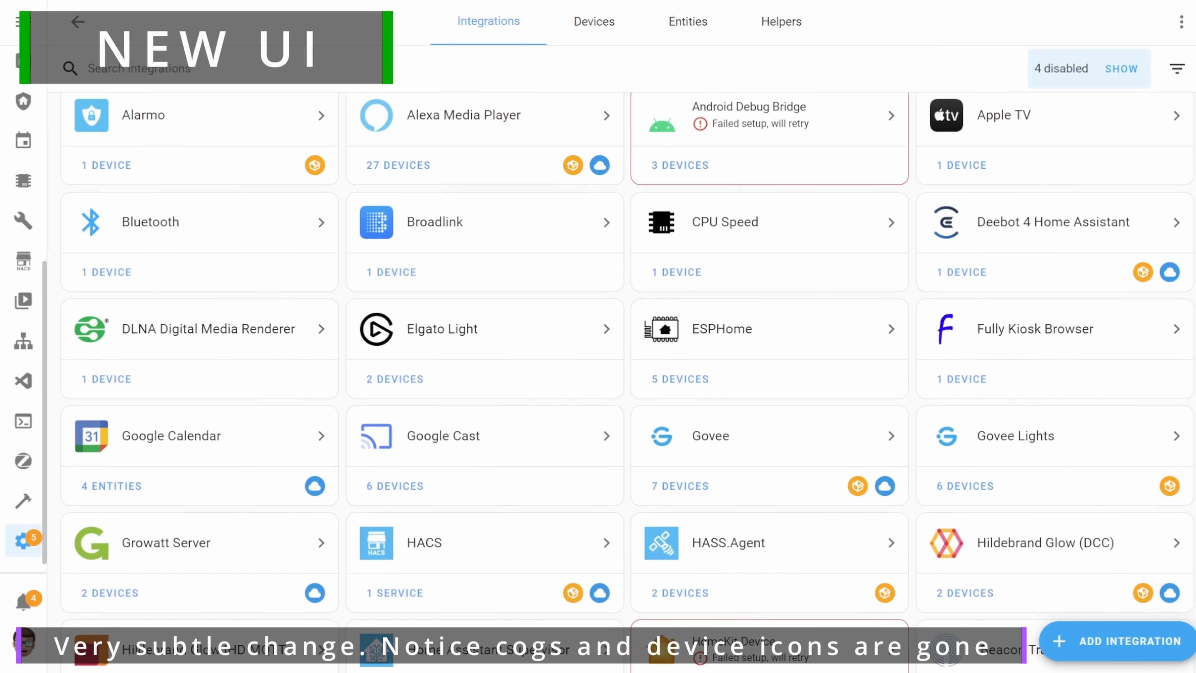
scroll("down", 3)
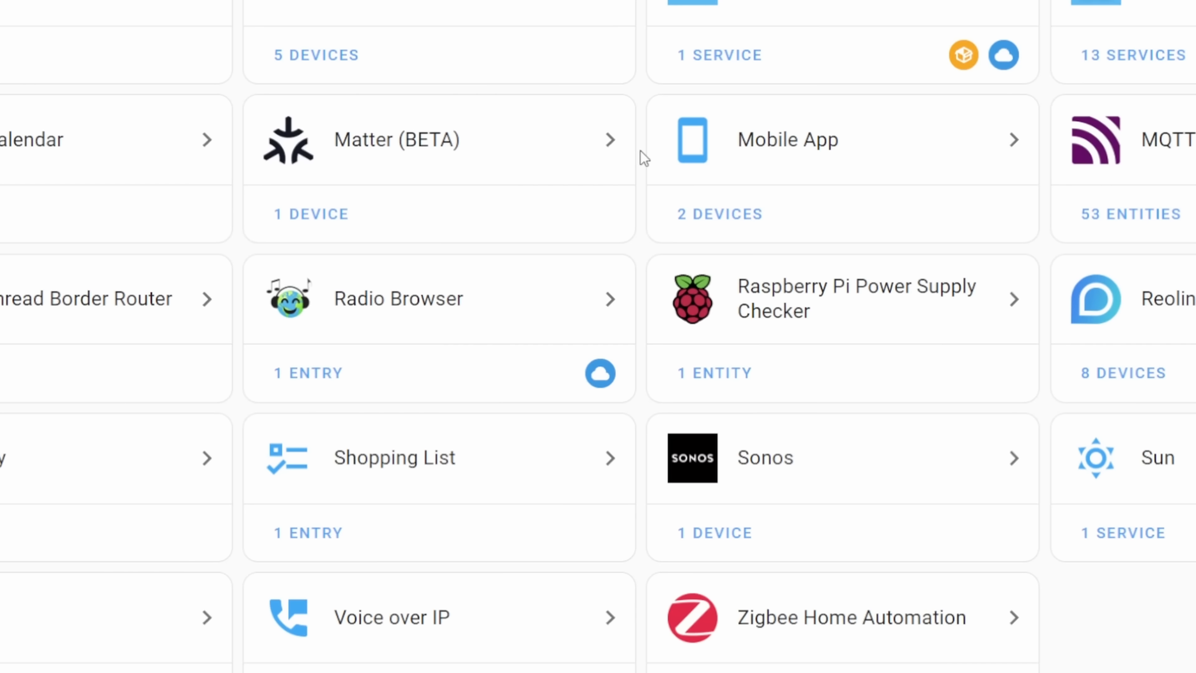
mouse_move(391, 208)
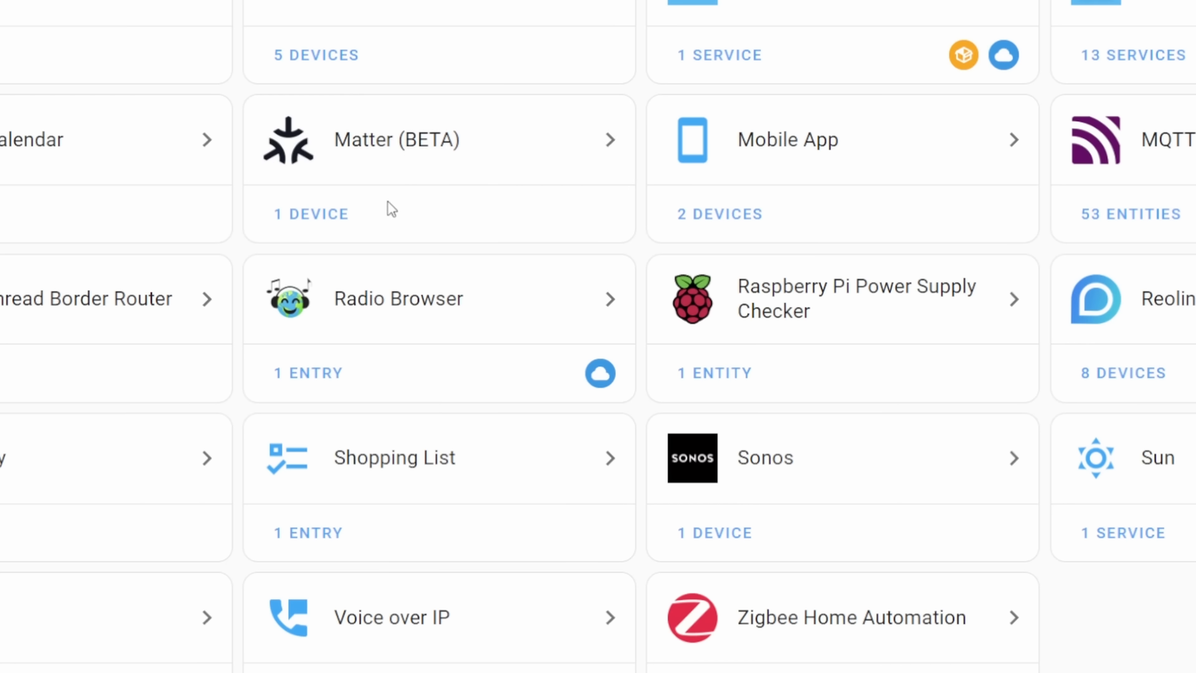
mouse_move(375, 155)
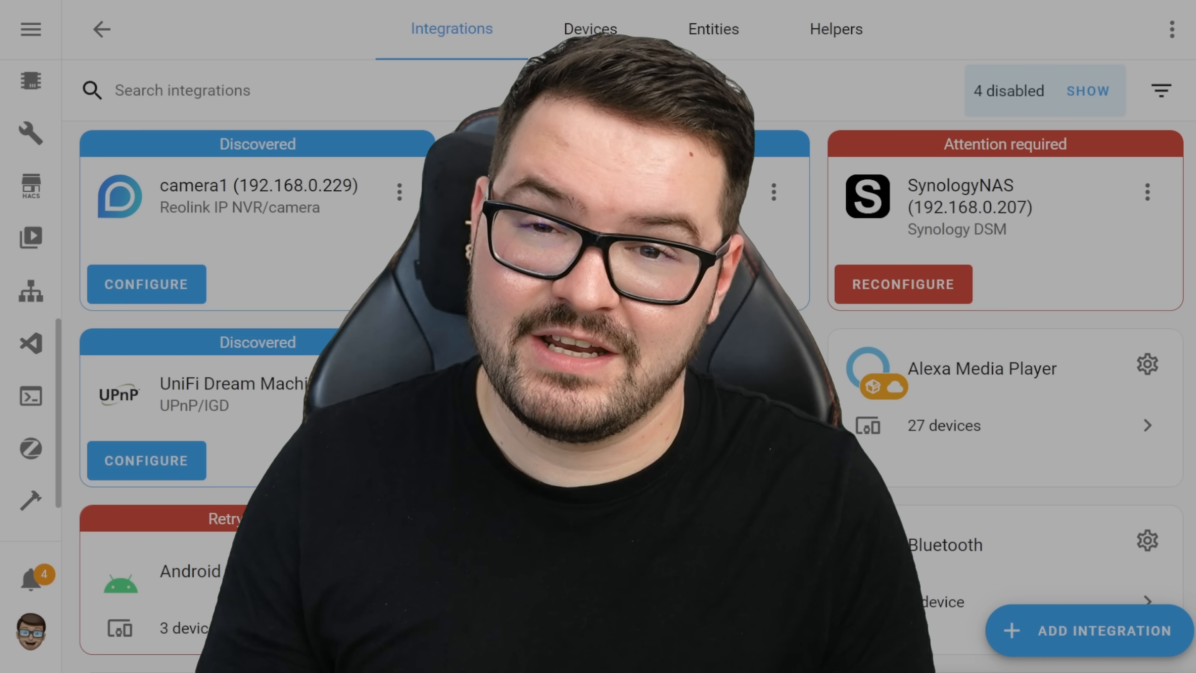
scroll("down", 3)
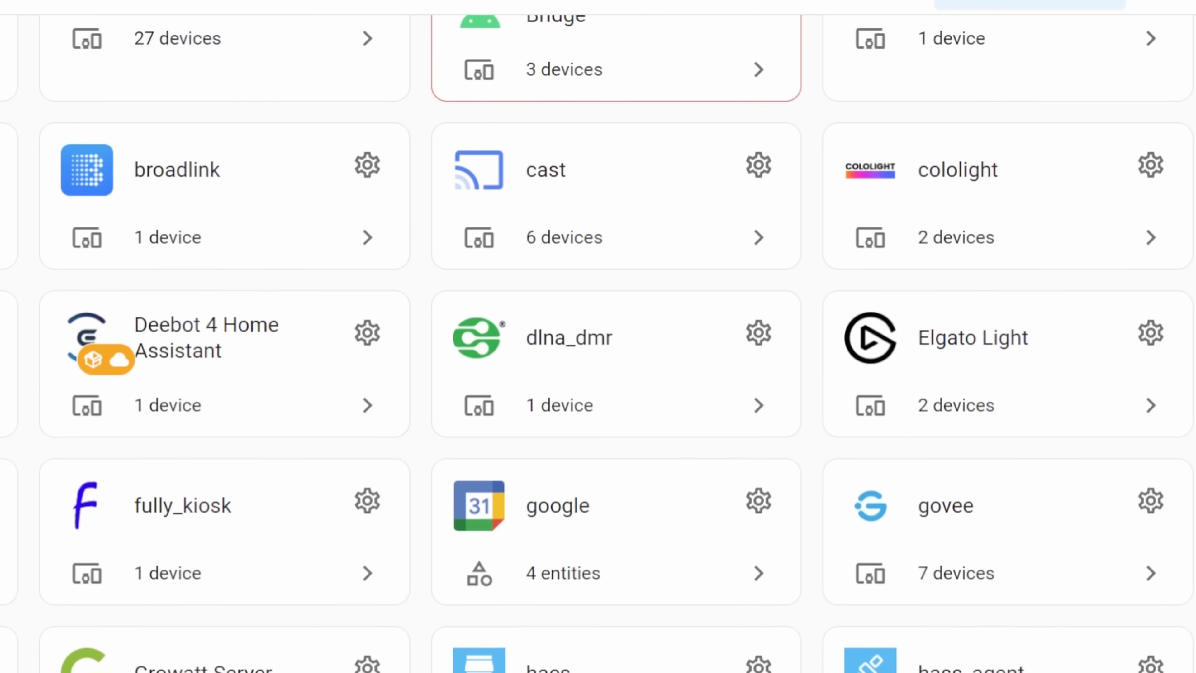
scroll("down", 3)
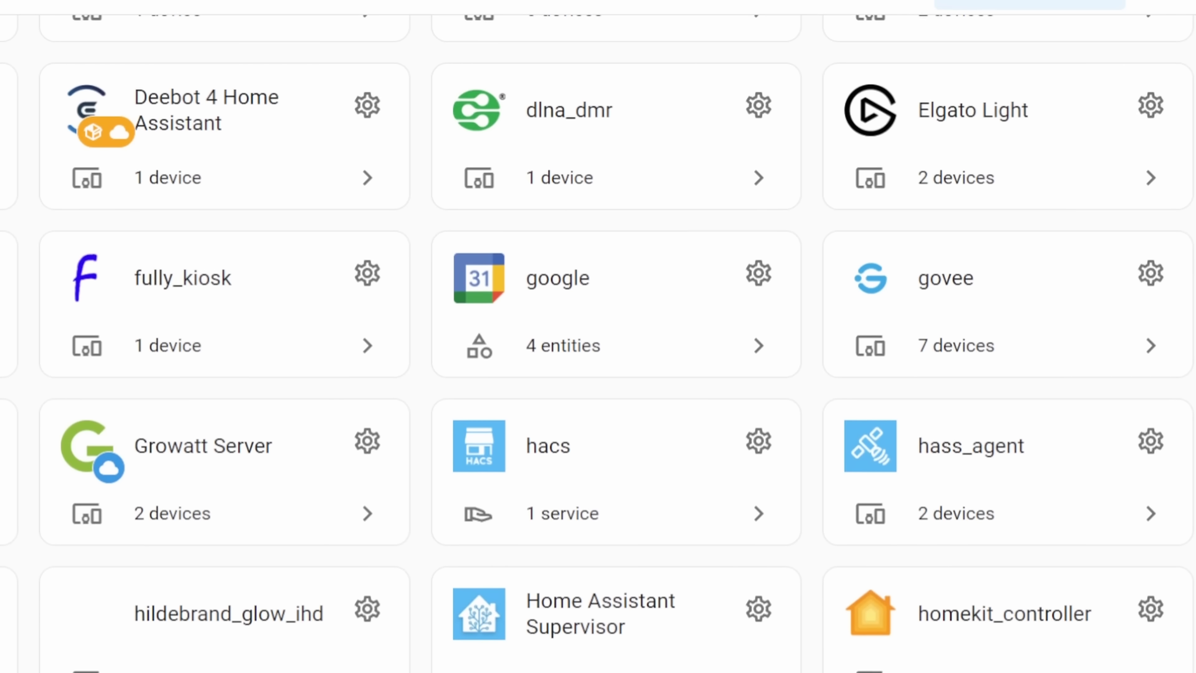
scroll("down", 3)
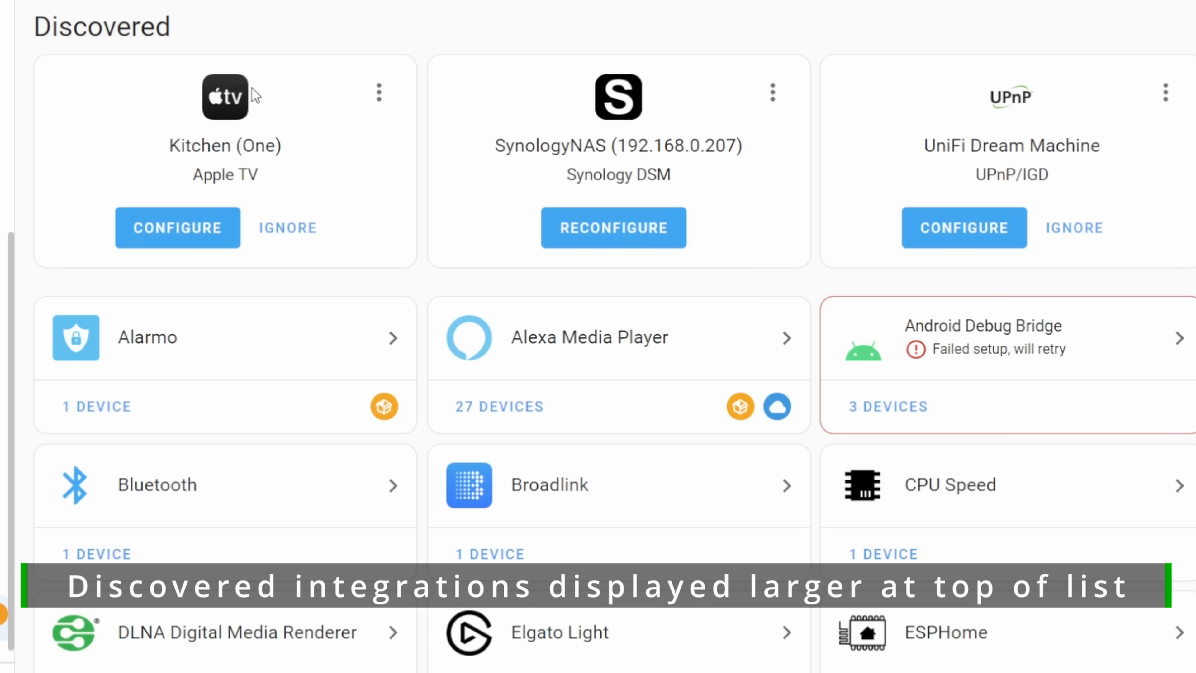
mouse_move(650, 139)
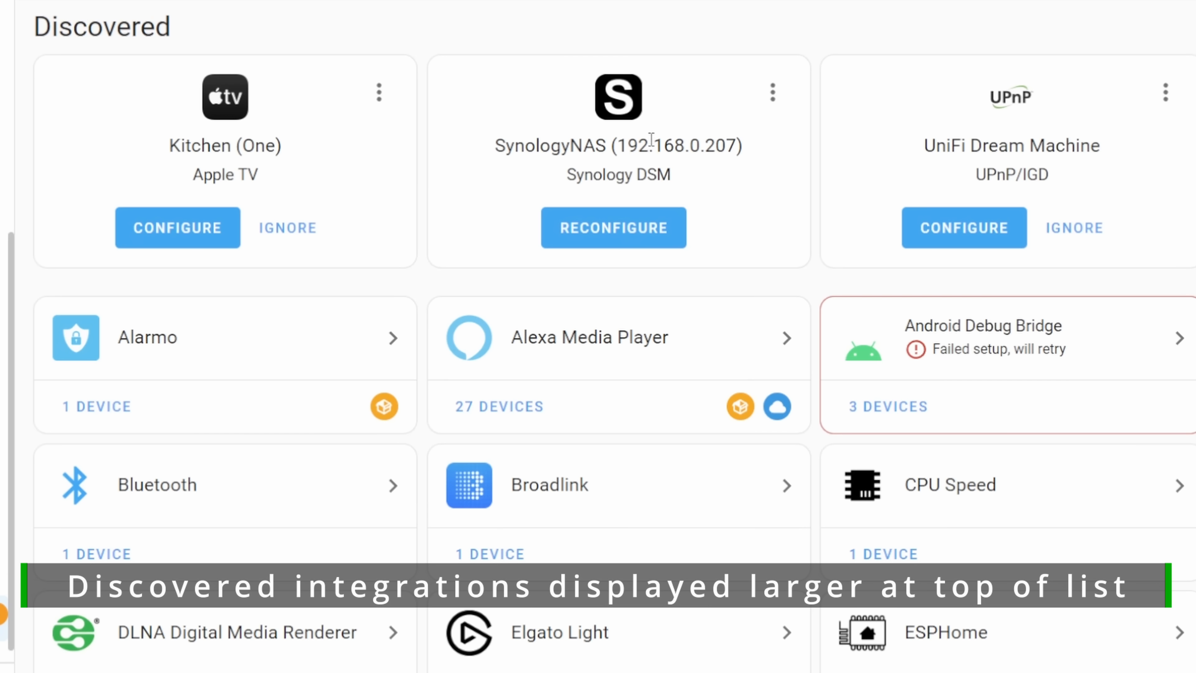
mouse_move(1008, 195)
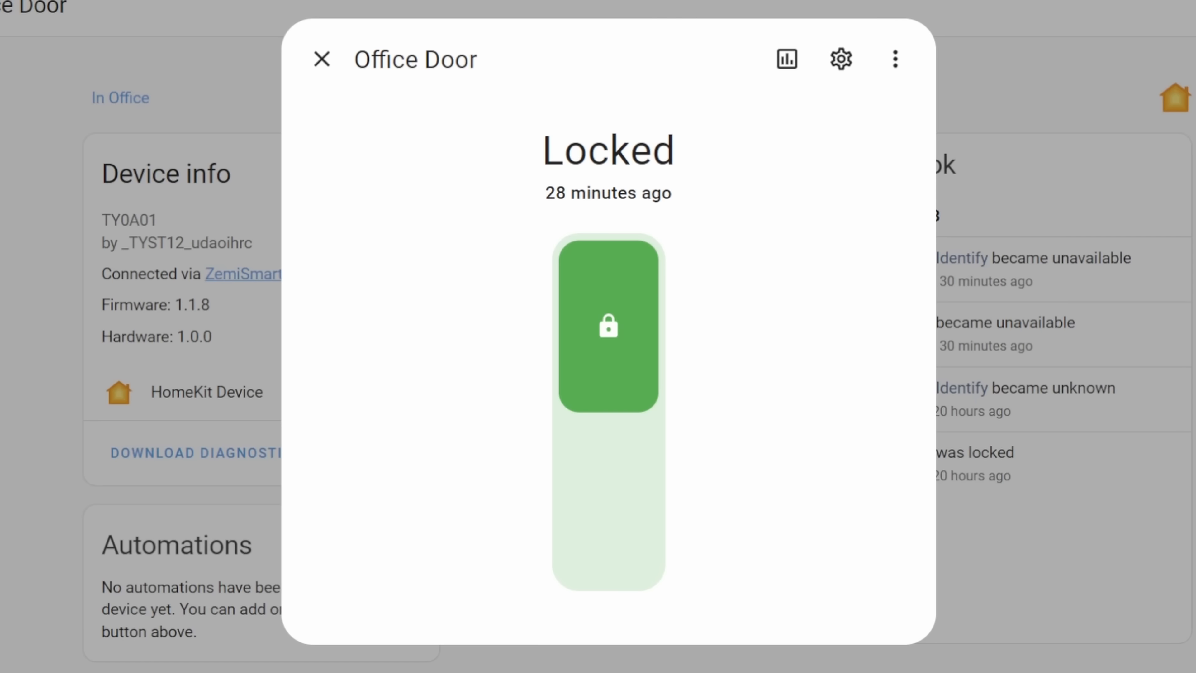
Unlock and re-lock the Office Door, close its dialog and go to the Automations list
left_click(608, 326)
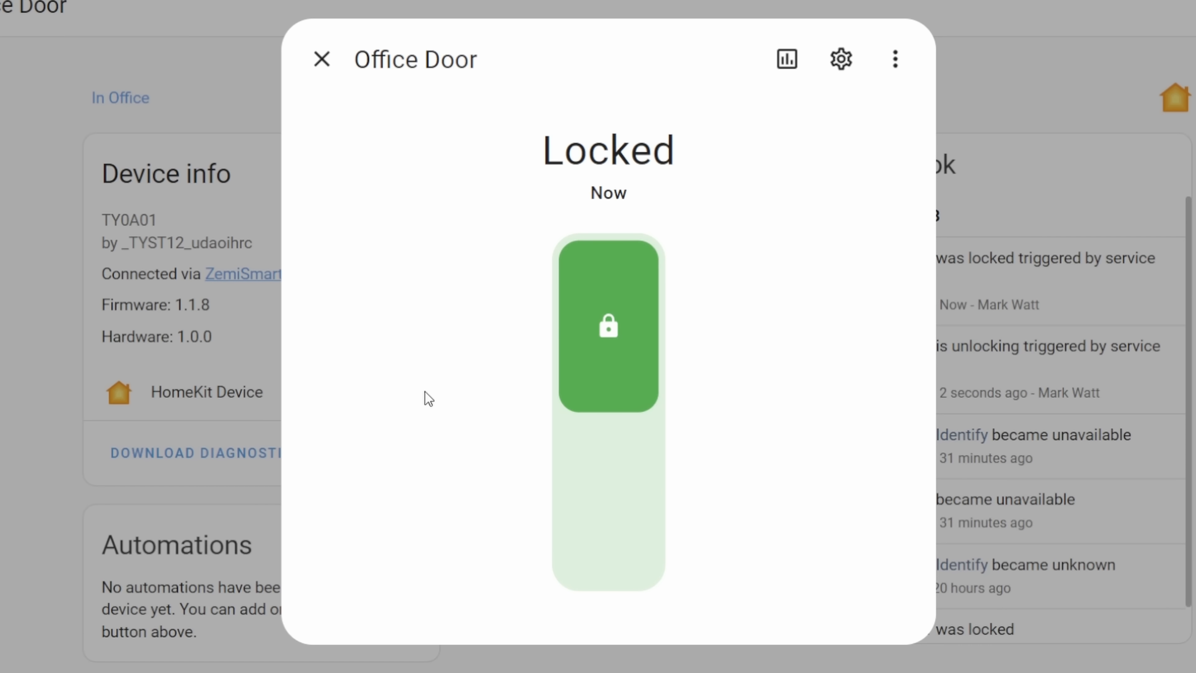
left_click(322, 59)
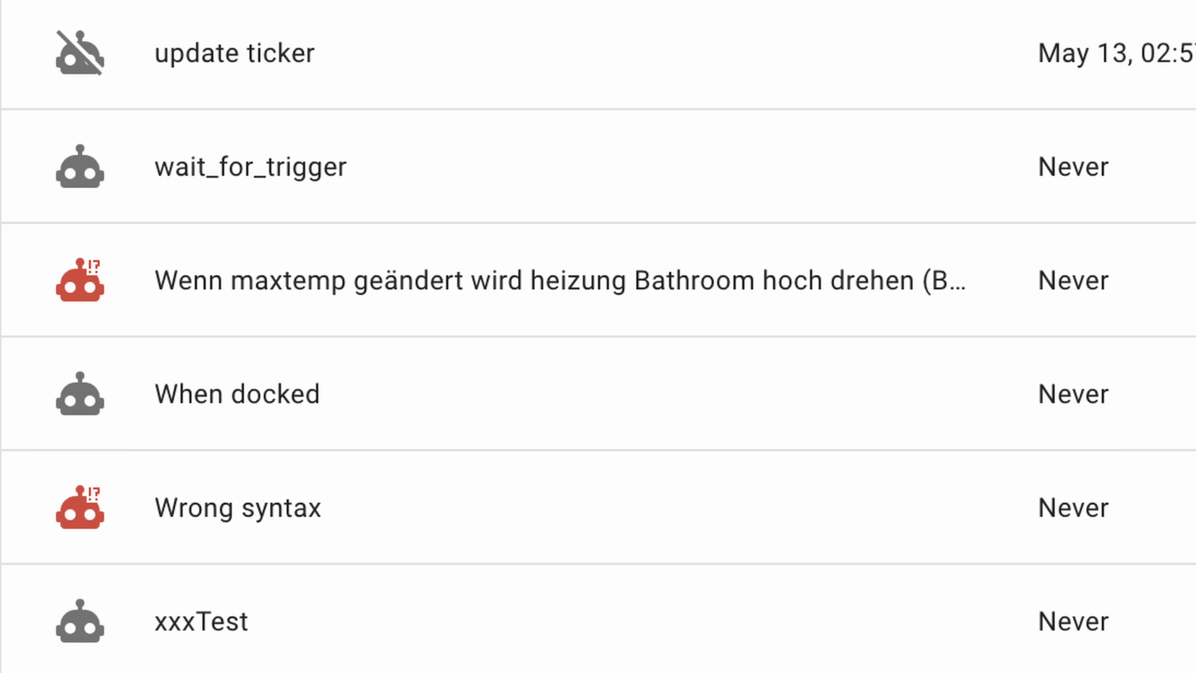
left_click(238, 507)
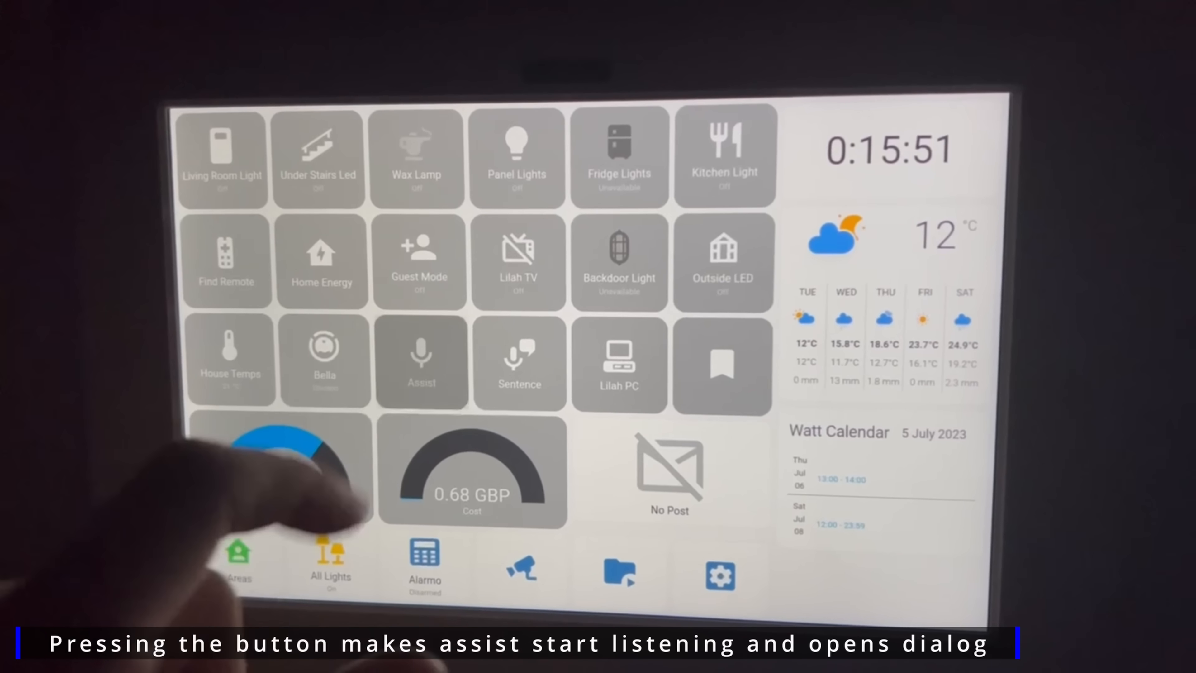
Start Assist listening from the wall-panel dashboard's Assist button tile
left_click(422, 362)
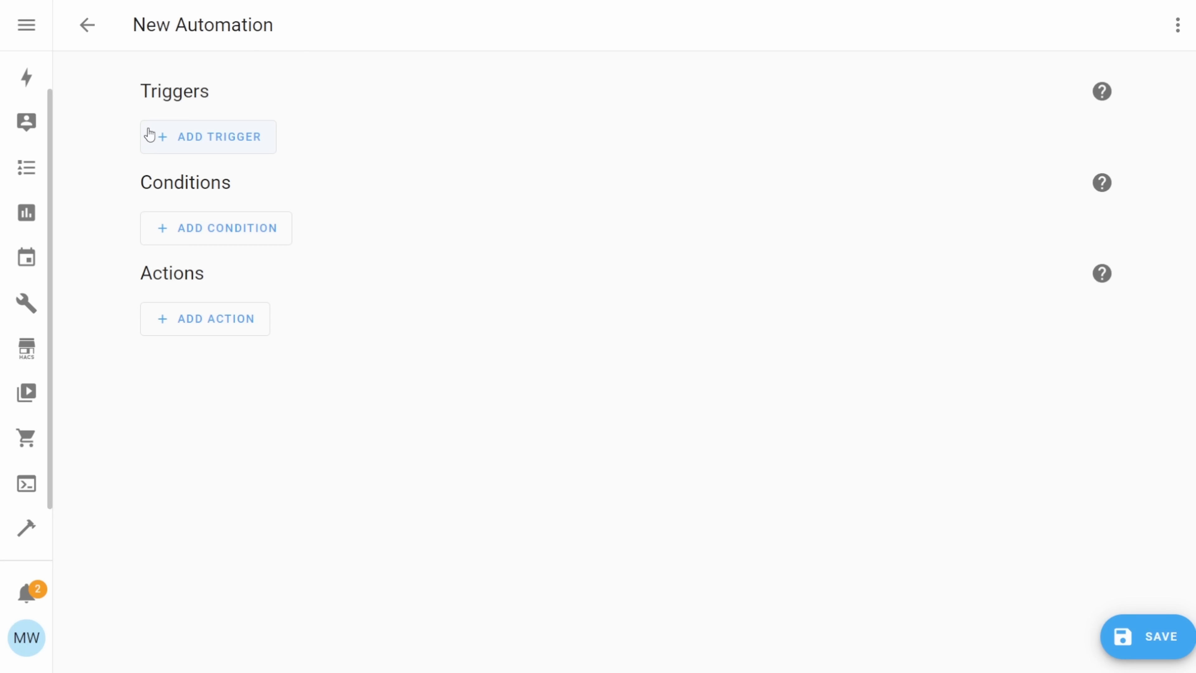
Add a Sentence trigger with the sentence 'Time for dinner' to the new automation
left_click(207, 136)
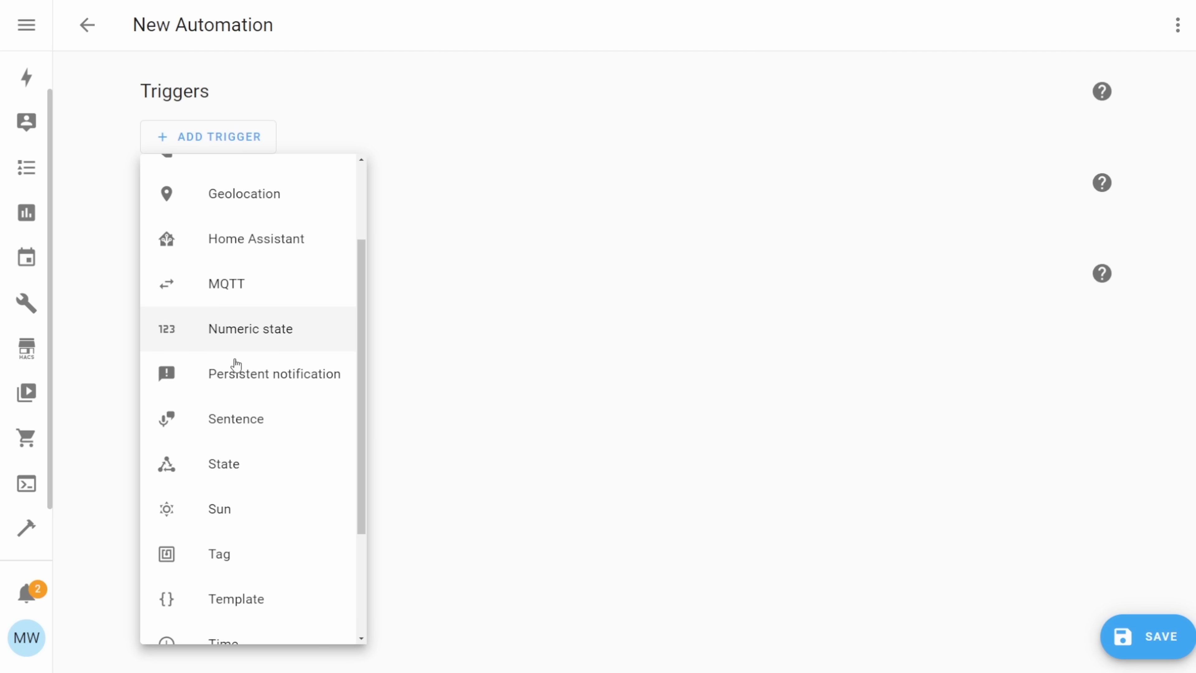
left_click(235, 418)
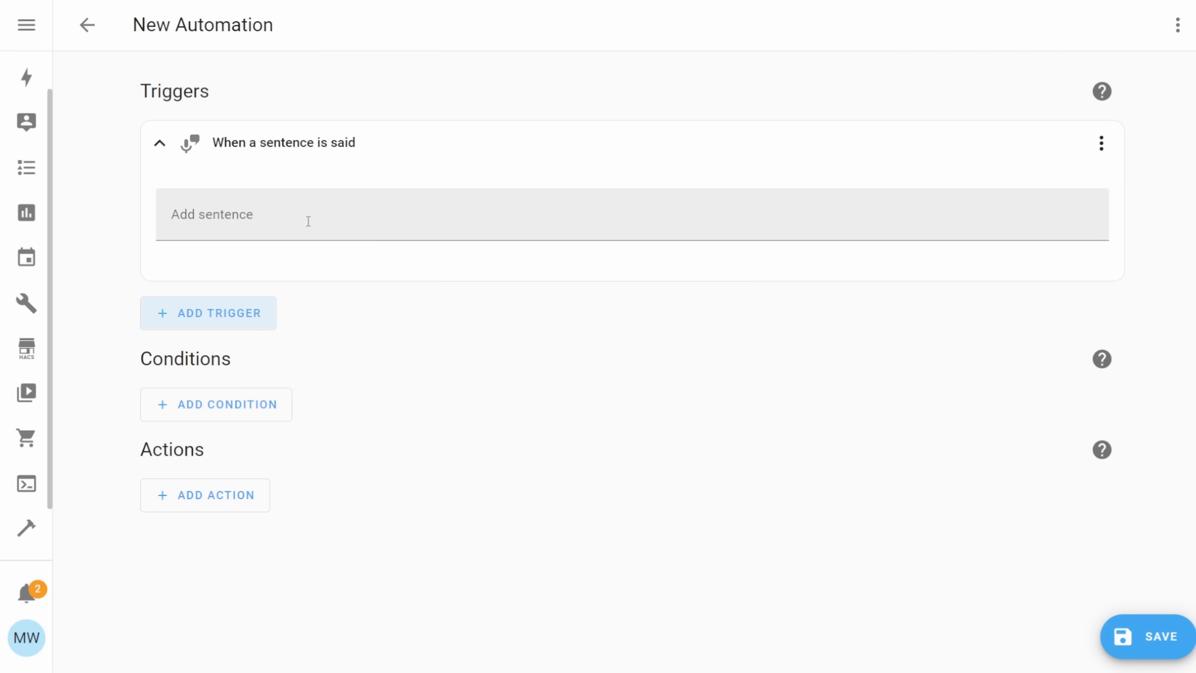
type("Time for dinner")
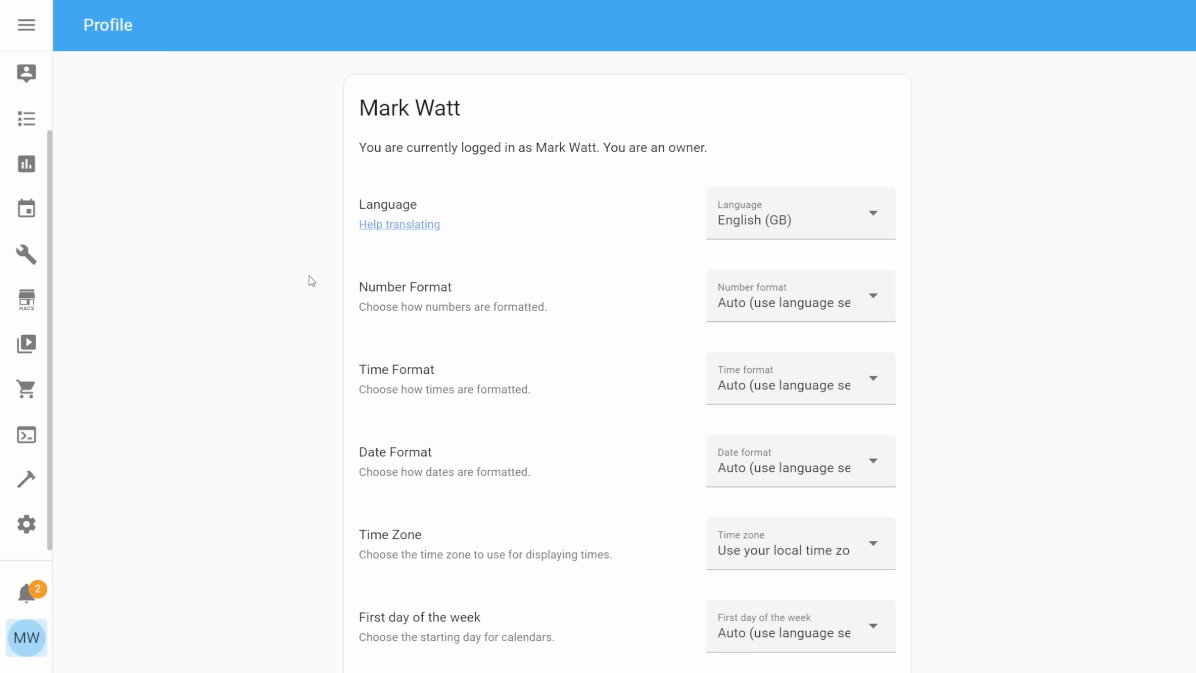
Show the profile's Time Zone choices: local time zone or server time zone (Europe/London)
scroll("down", 3)
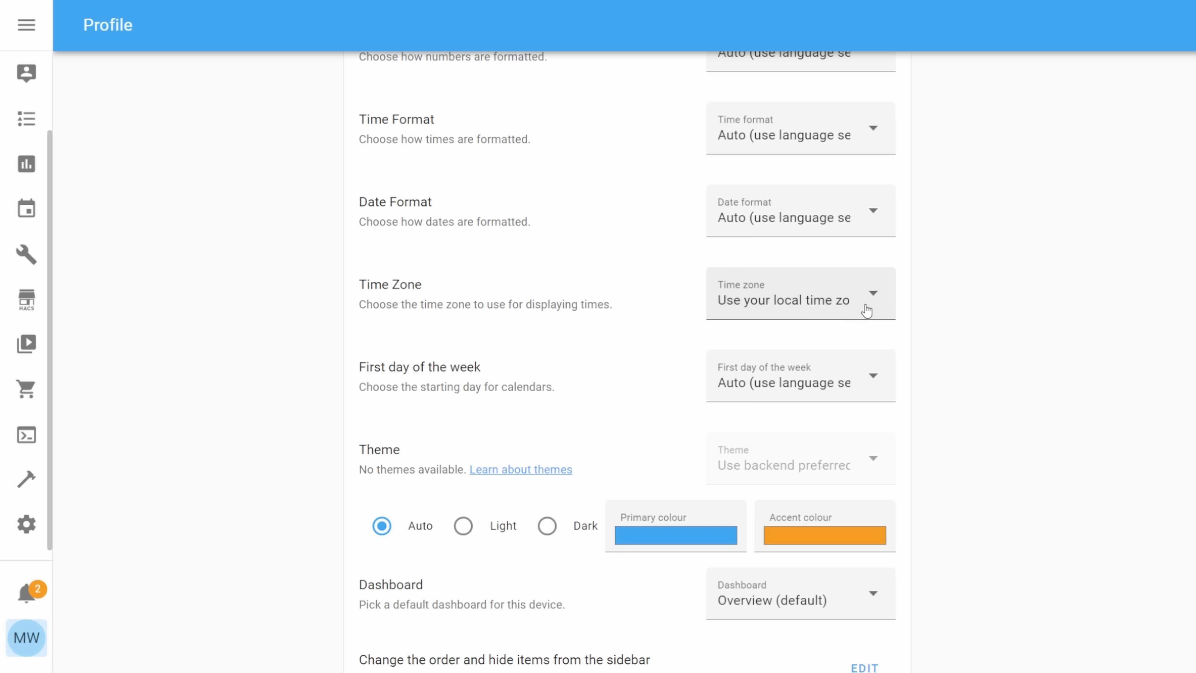
left_click(799, 299)
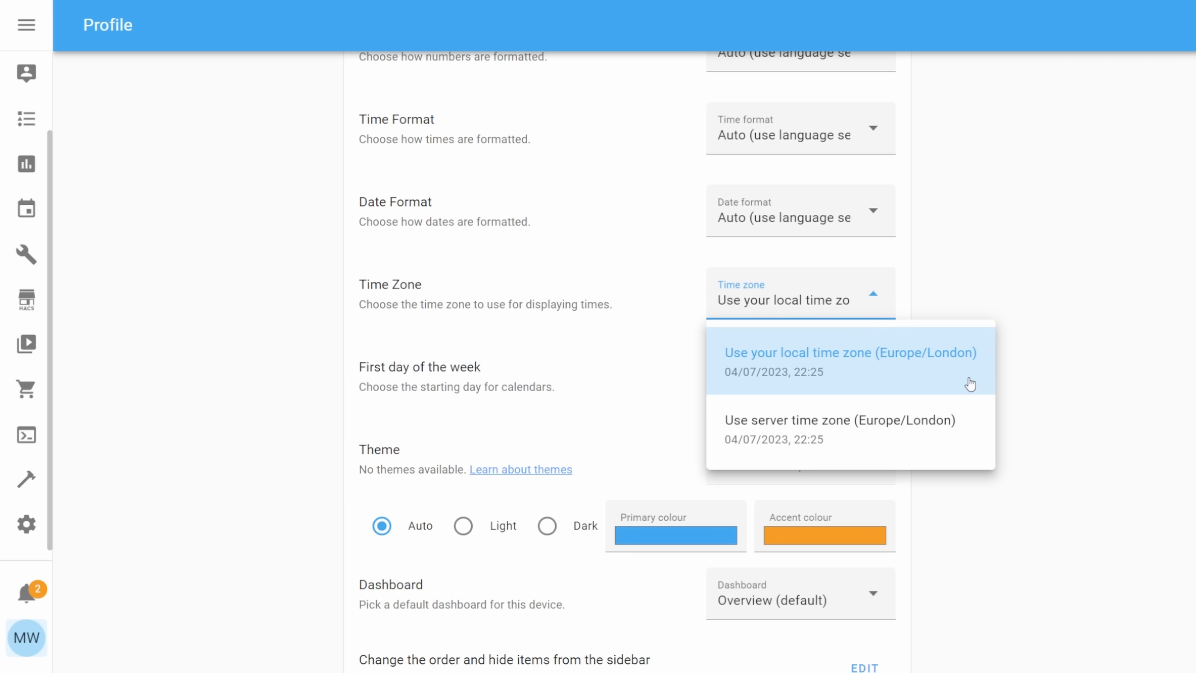
mouse_move(974, 380)
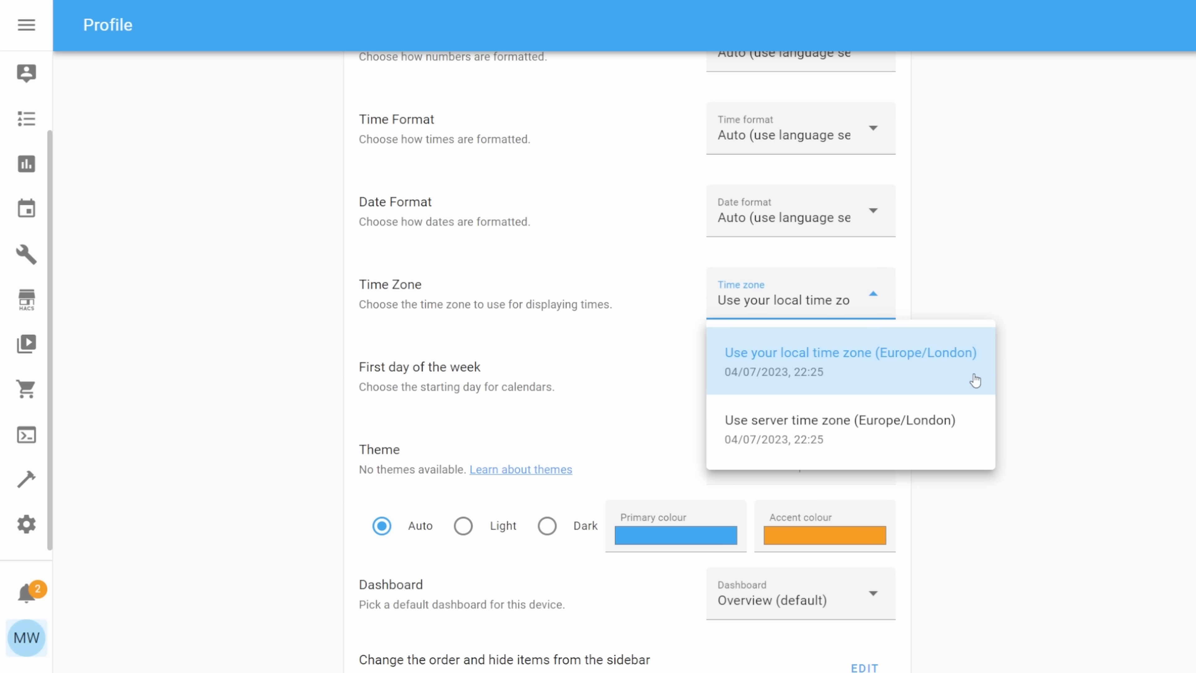
mouse_move(945, 447)
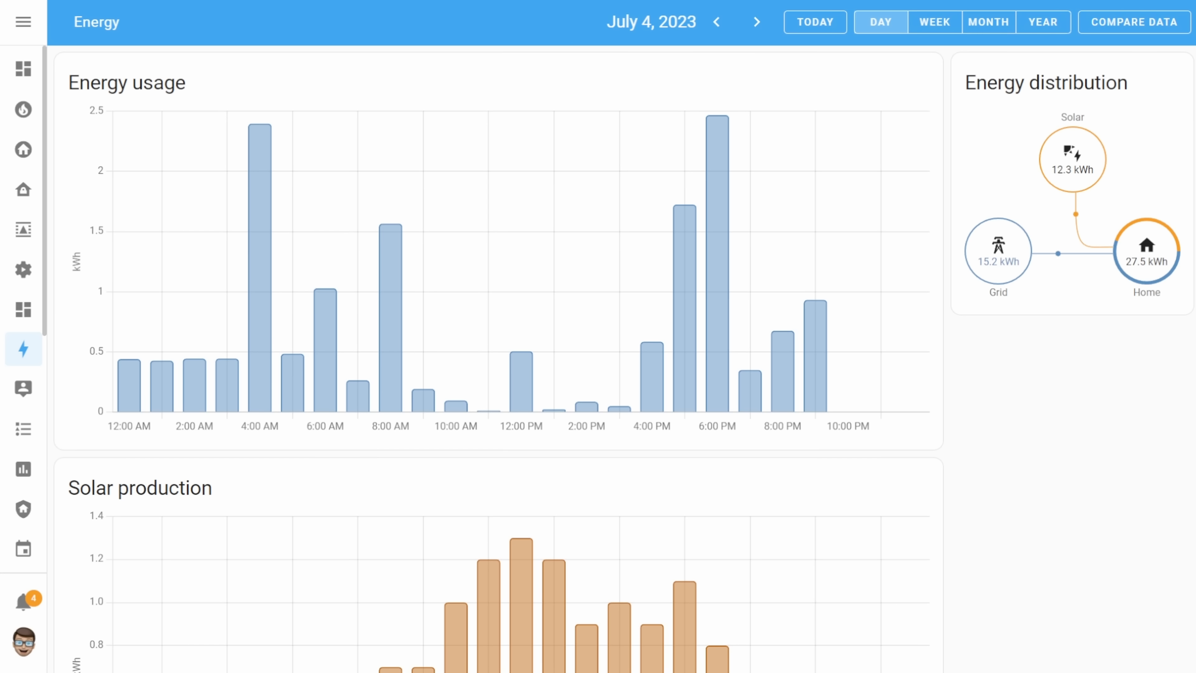
View the Energy dashboard day charts for July 4, 2023
left_click(755, 22)
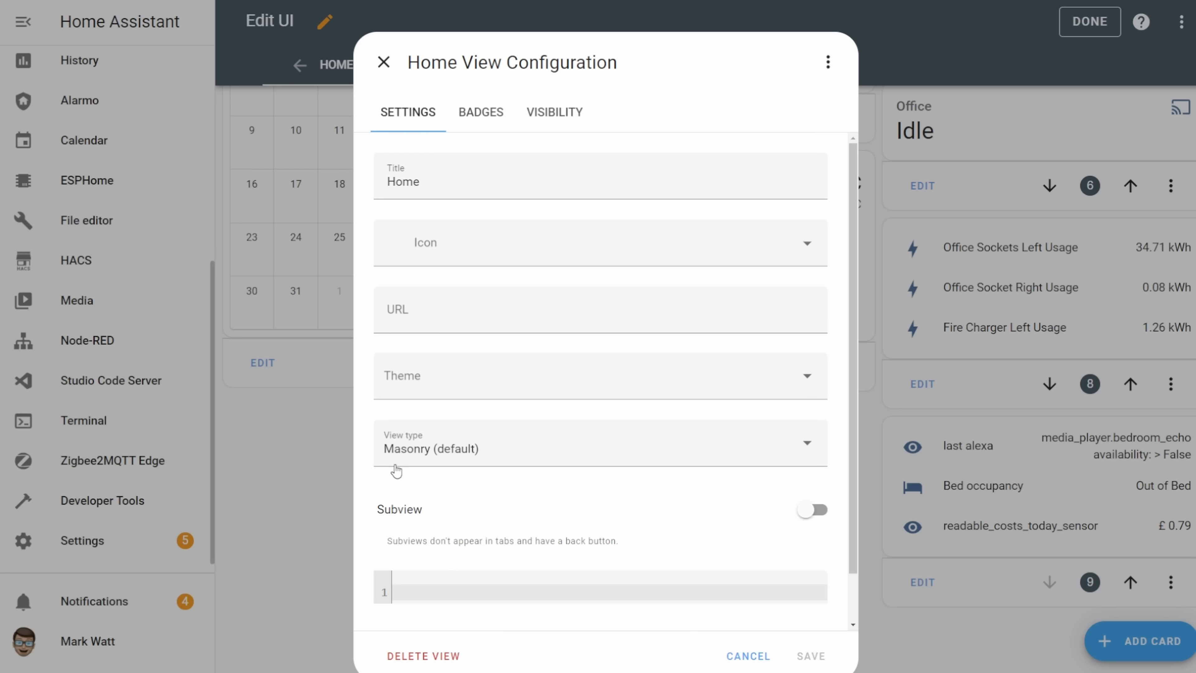
Dismiss the view configuration unchanged and switch the Home dashboard into edit mode via the three-dot menu
left_click(747, 660)
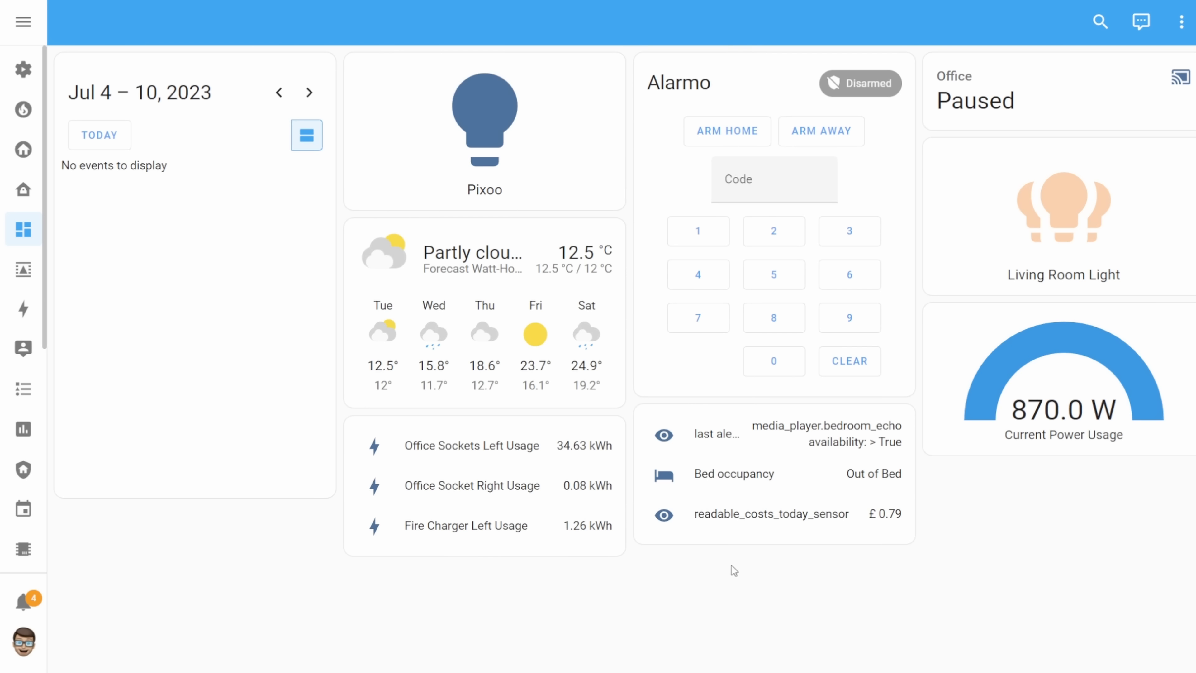
left_click(1182, 21)
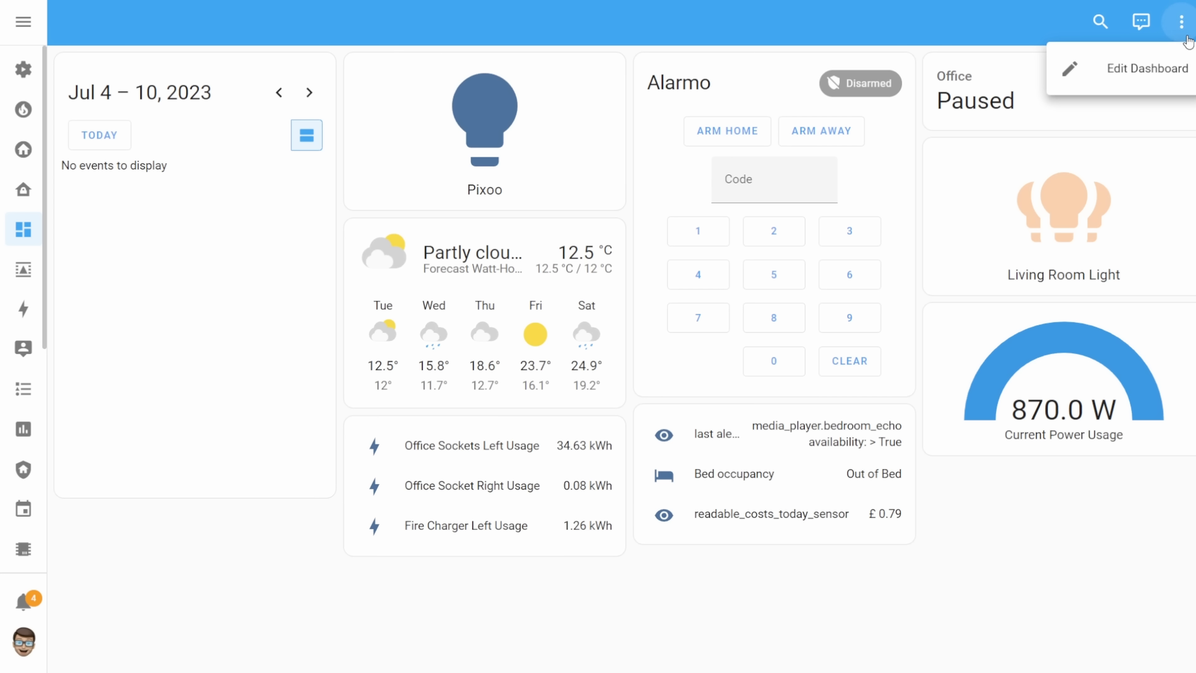
left_click(1146, 68)
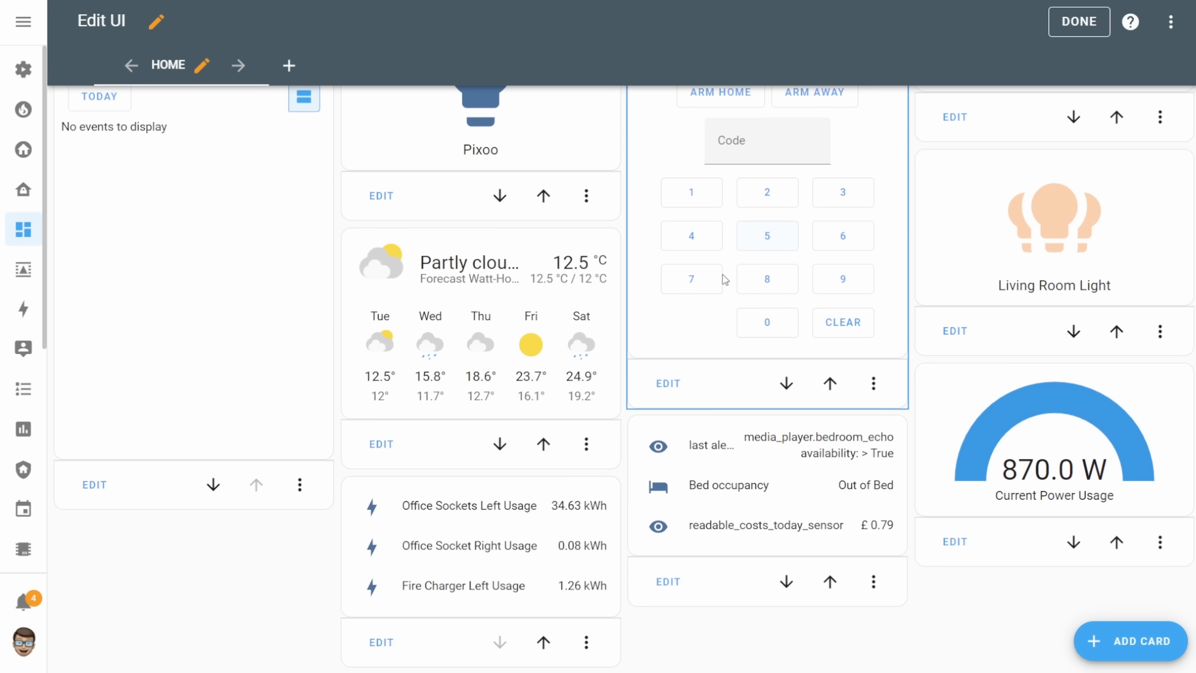
scroll("up", 3)
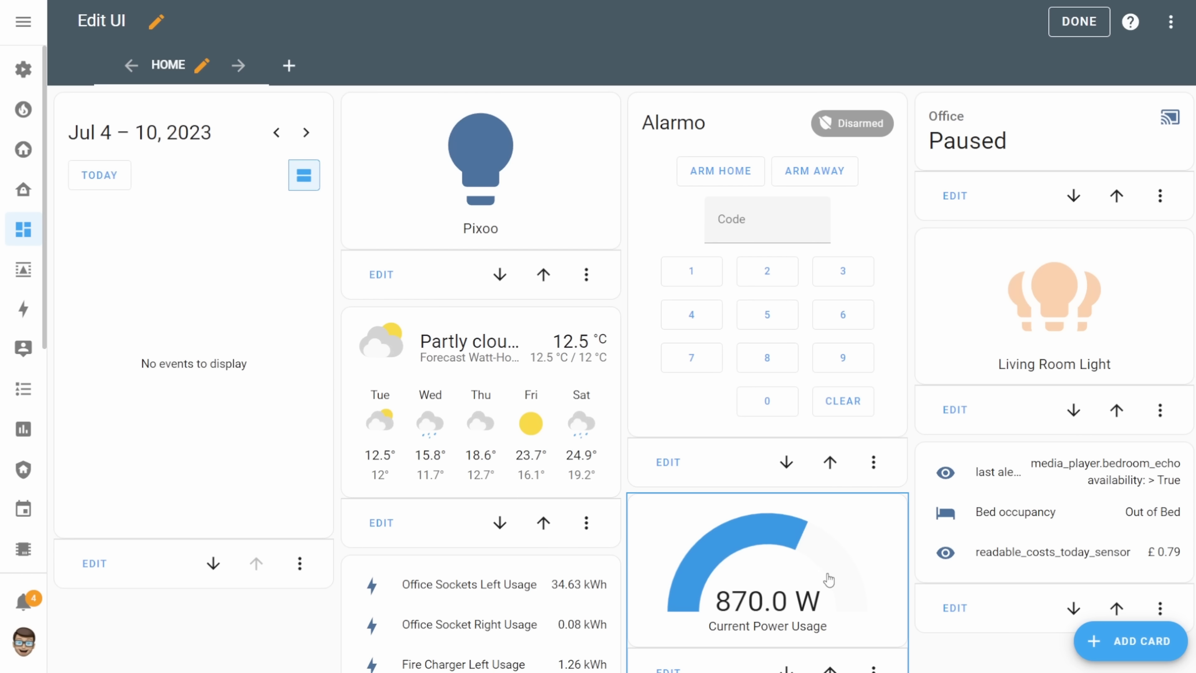
scroll("down", 3)
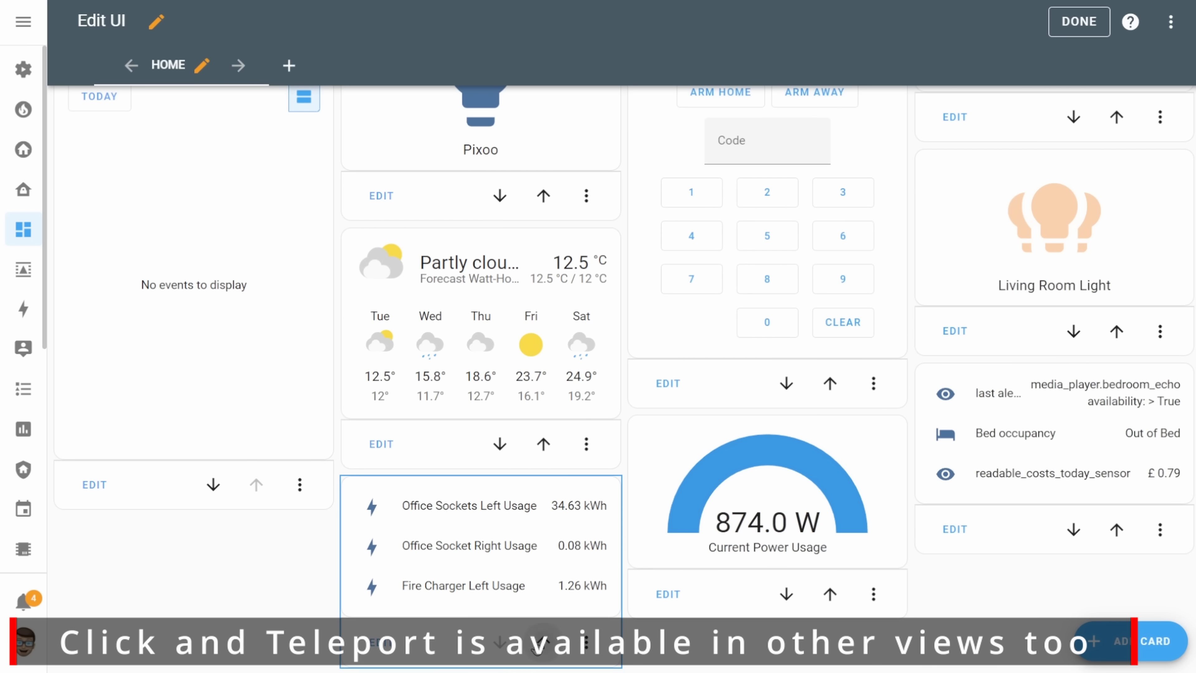
scroll("up", 3)
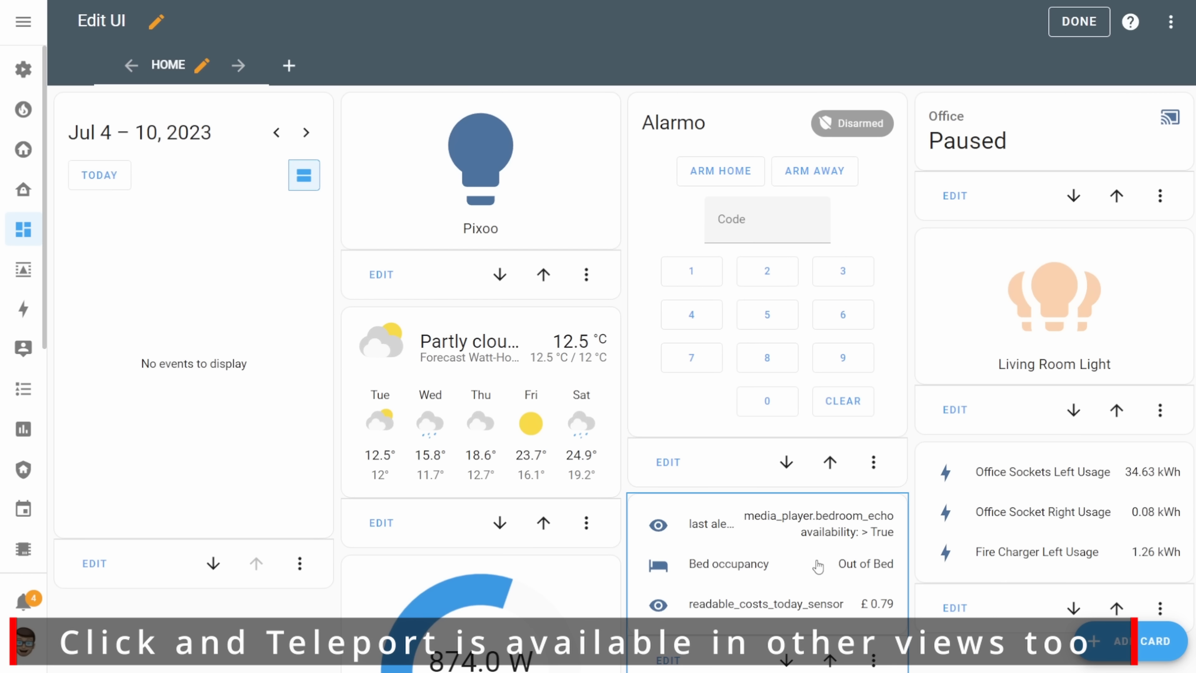
scroll("down", 3)
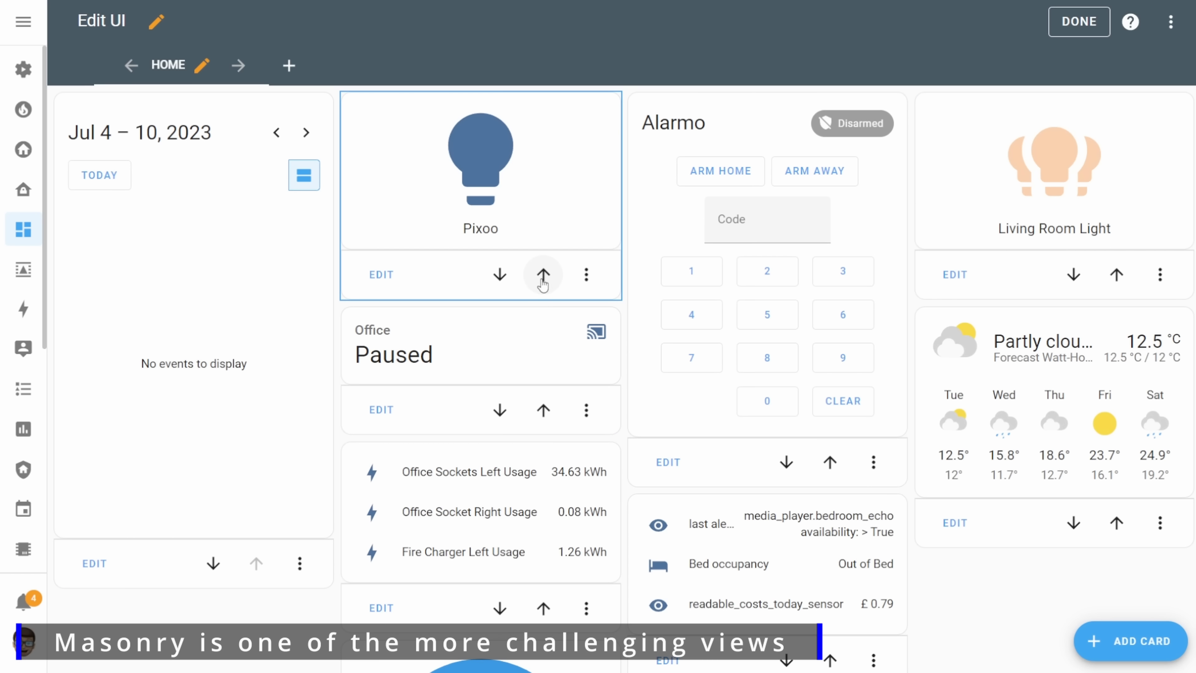
Reveal the numbered position badges on every card's move controls in edit mode
left_click(1079, 21)
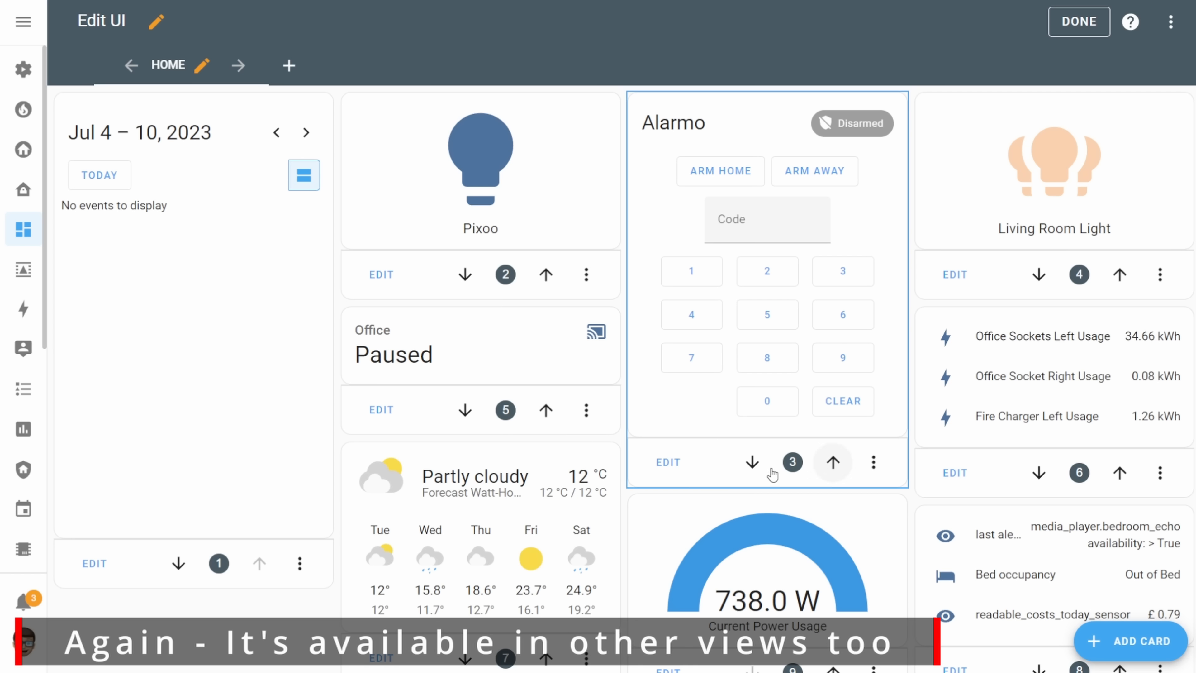
Bring up the Change card position dialog for the power usage gauge card, currently at position 8
scroll("down", 3)
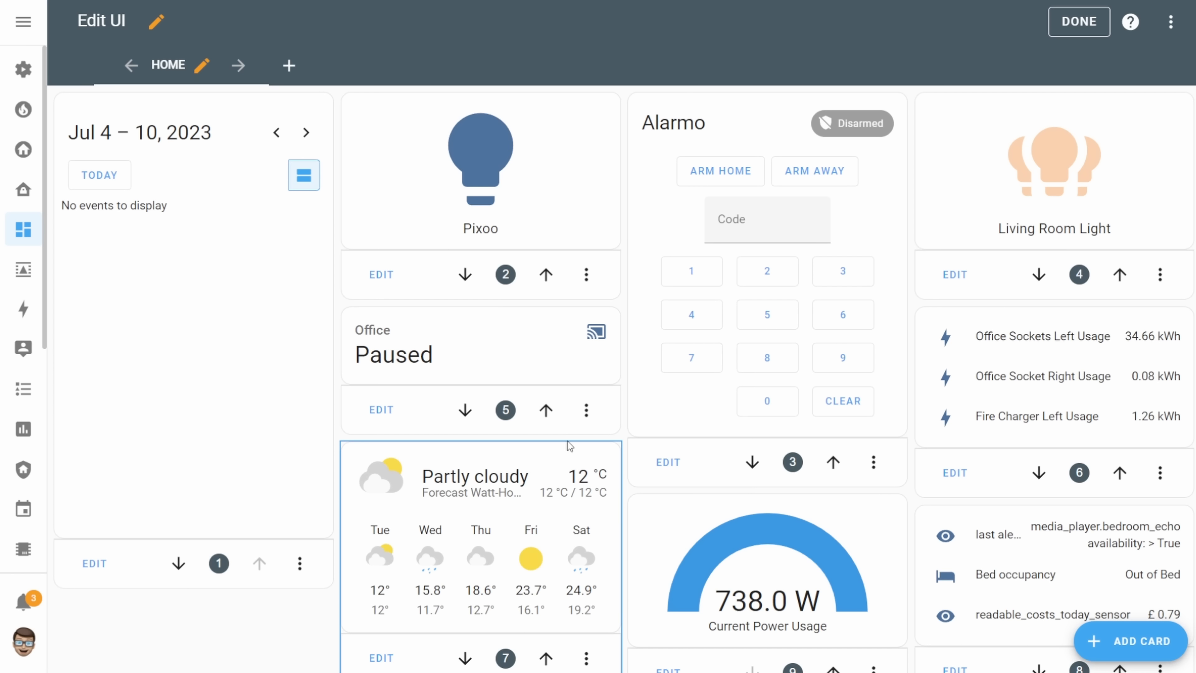
mouse_move(300, 487)
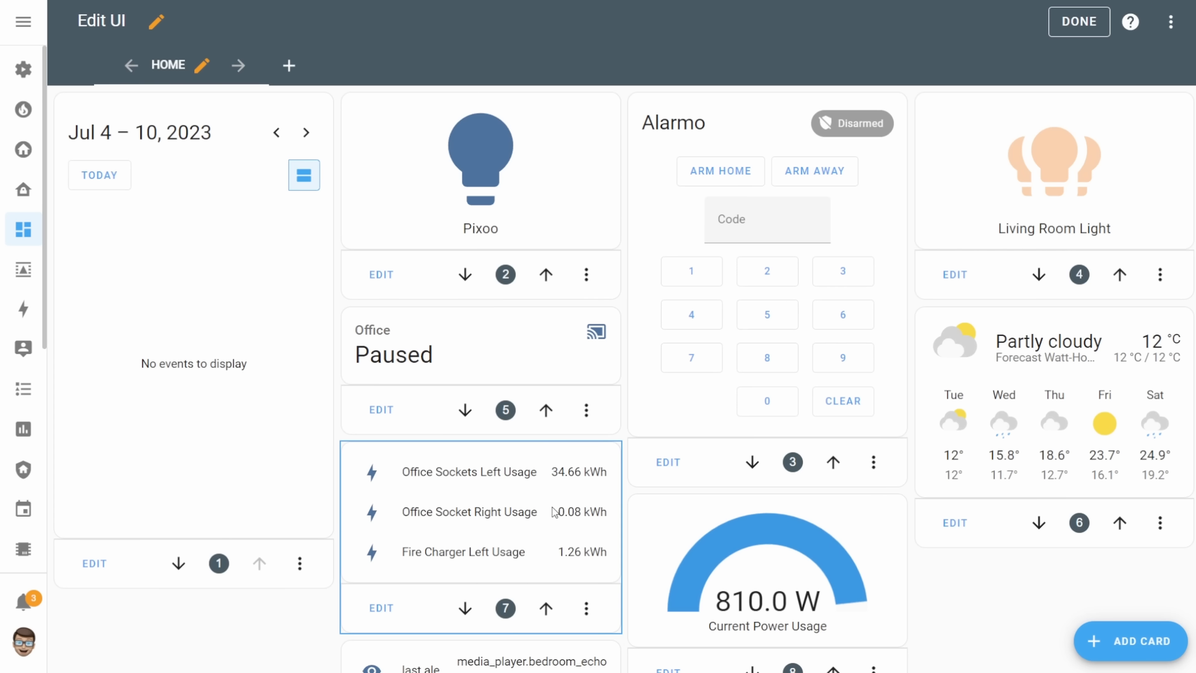
scroll("down", 3)
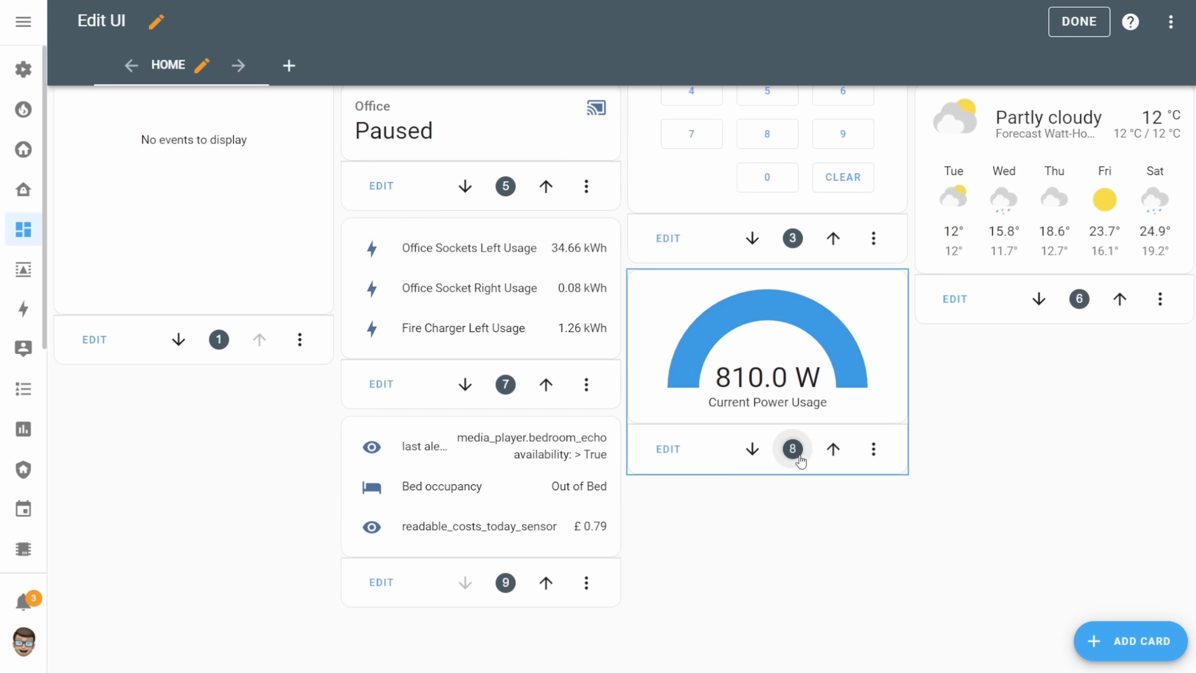
left_click(791, 448)
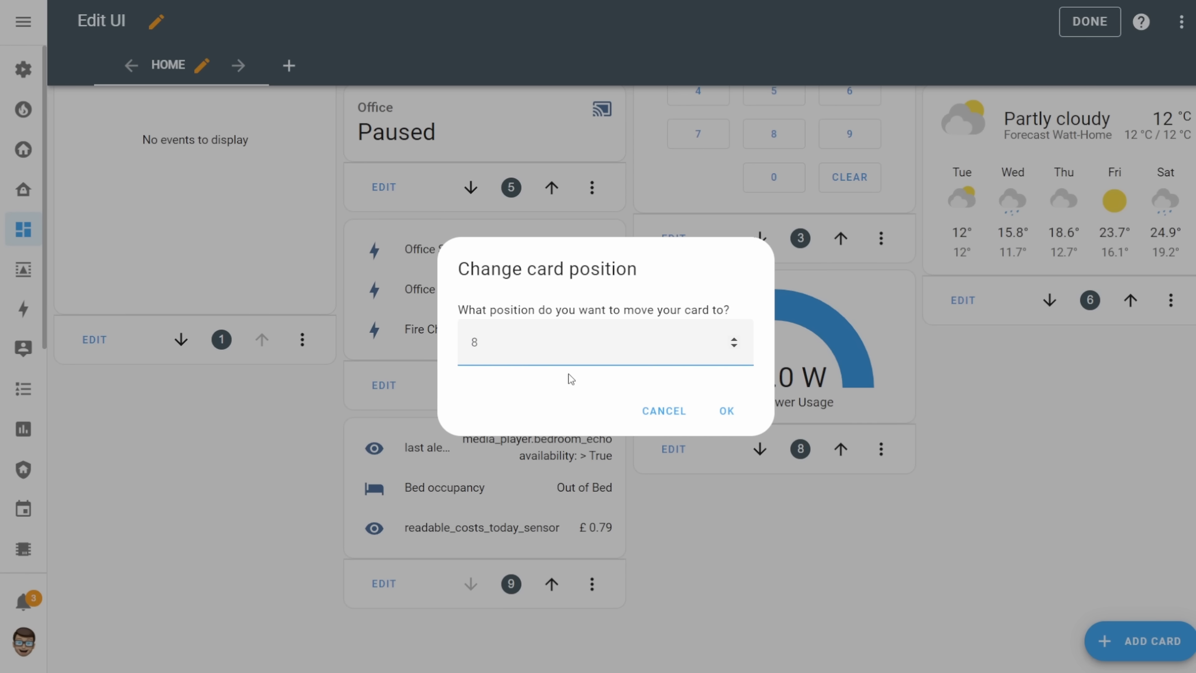